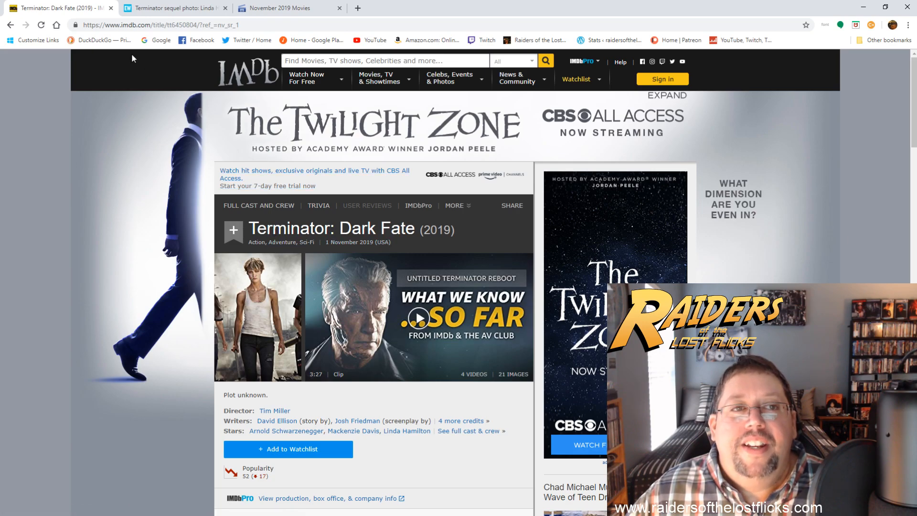
- Switch to the Entertainment Weekly Terminator sequel first-look article
left_click(173, 9)
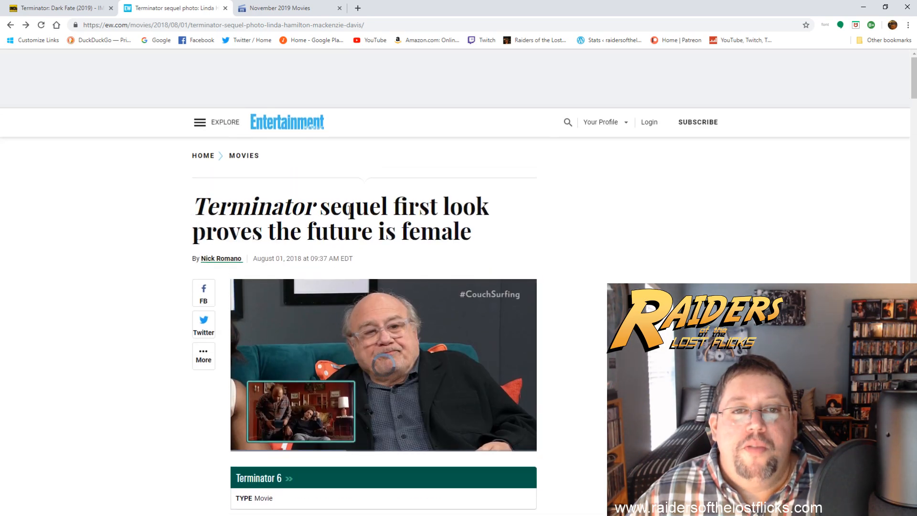
scroll("down", 3)
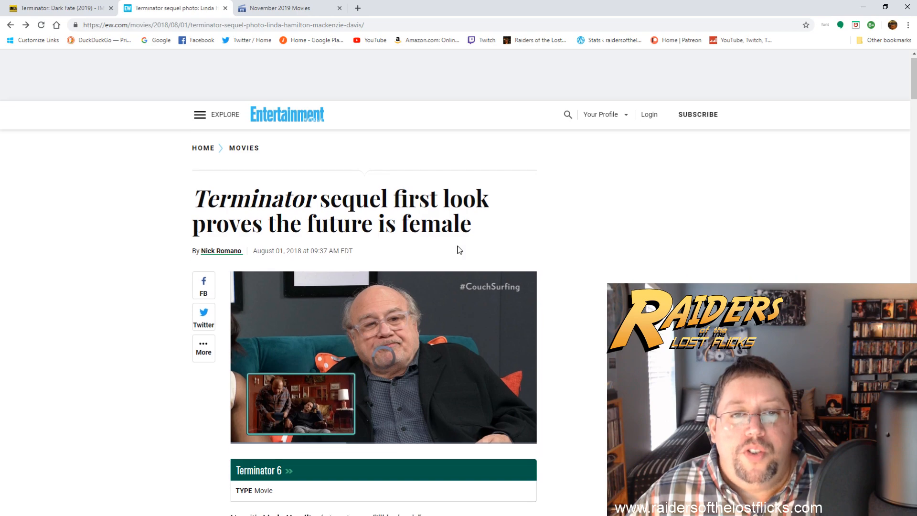
scroll("down", 3)
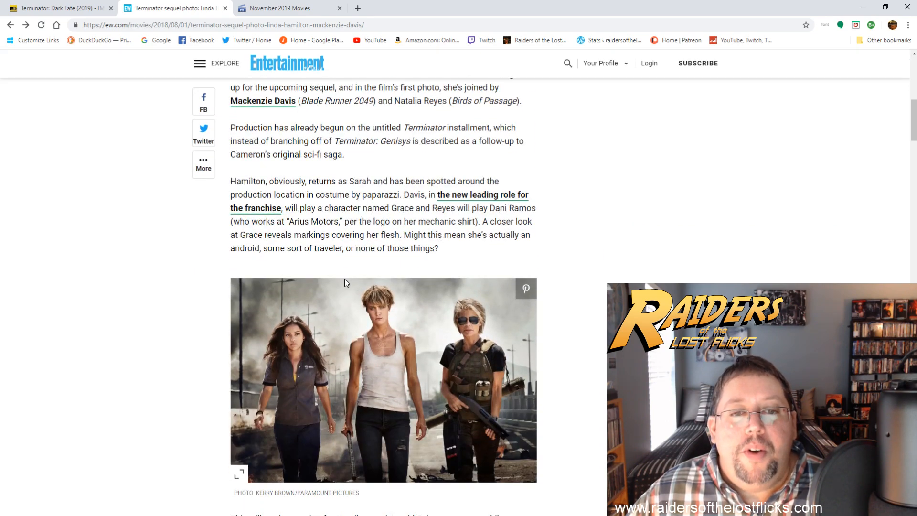
scroll("down", 3)
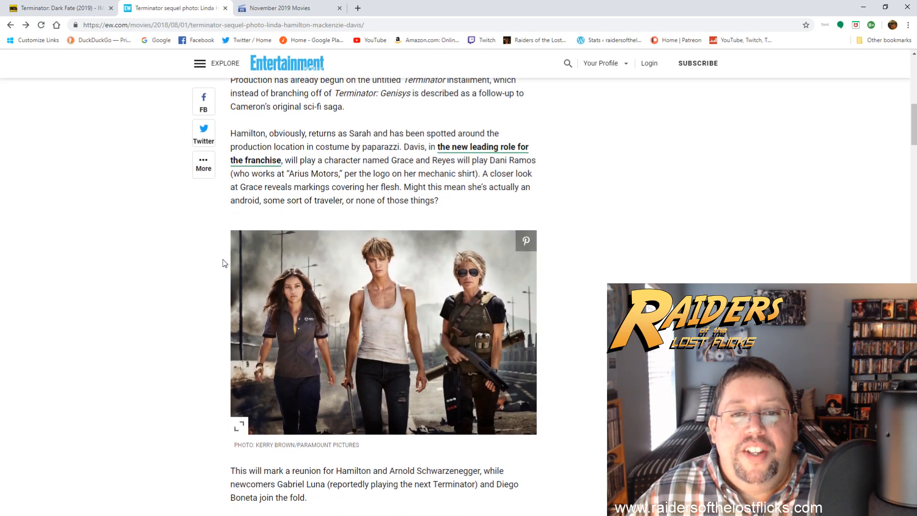
mouse_move(300, 254)
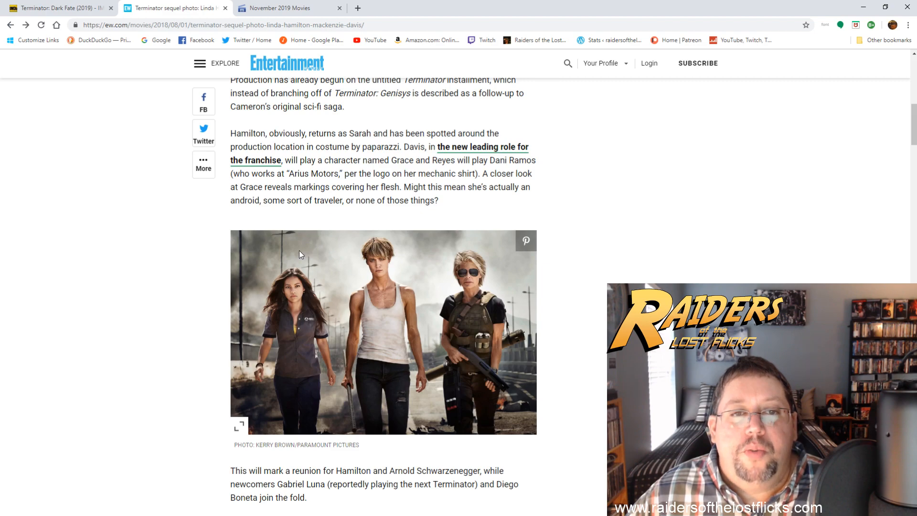
scroll("up", 3)
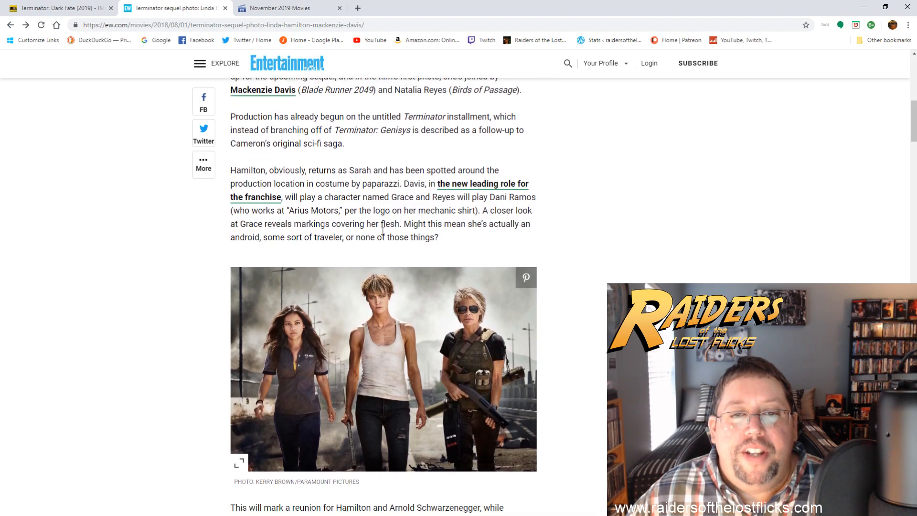
scroll("down", 3)
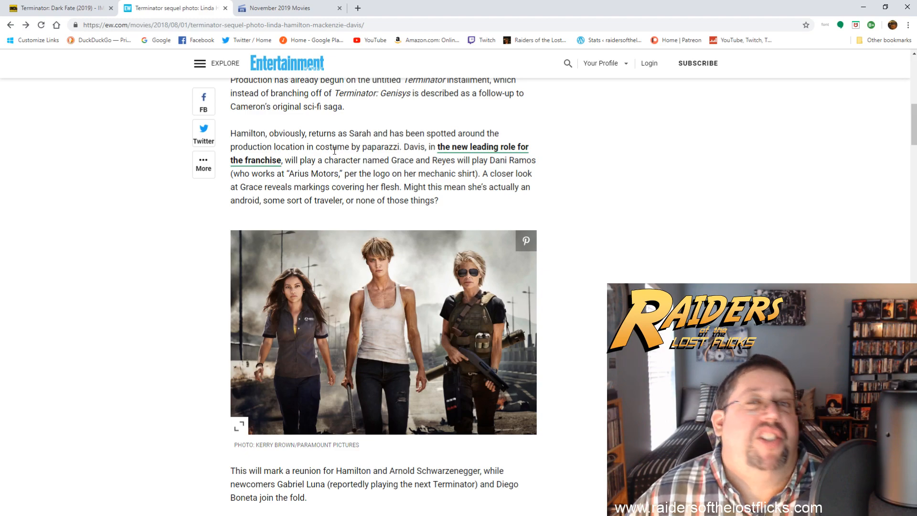
scroll("up", 3)
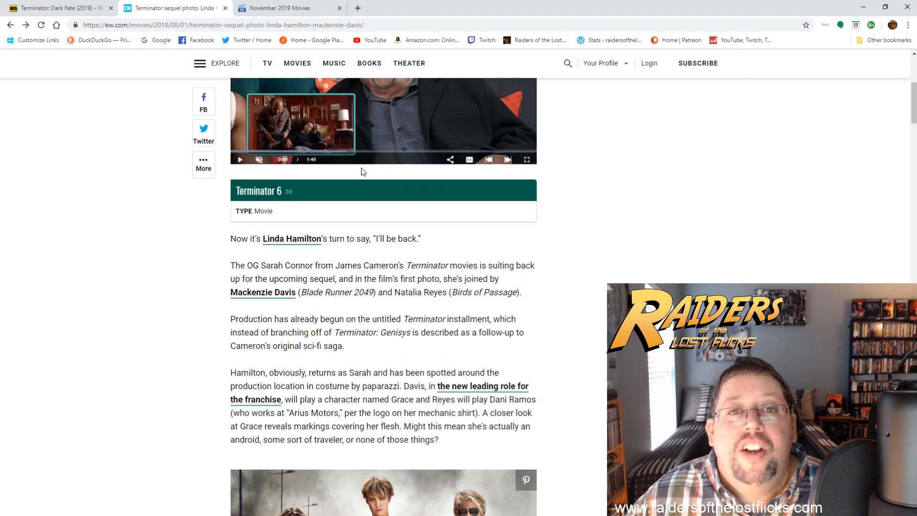
scroll("up", 3)
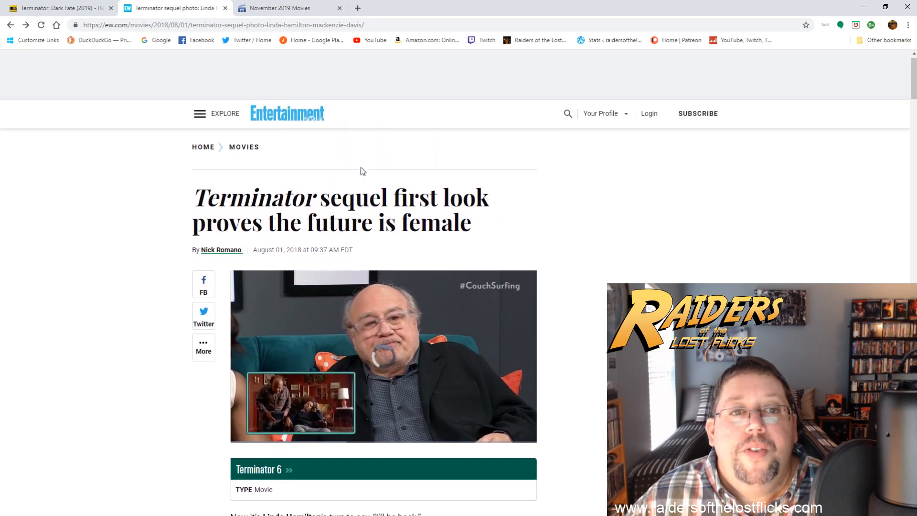
scroll("down", 3)
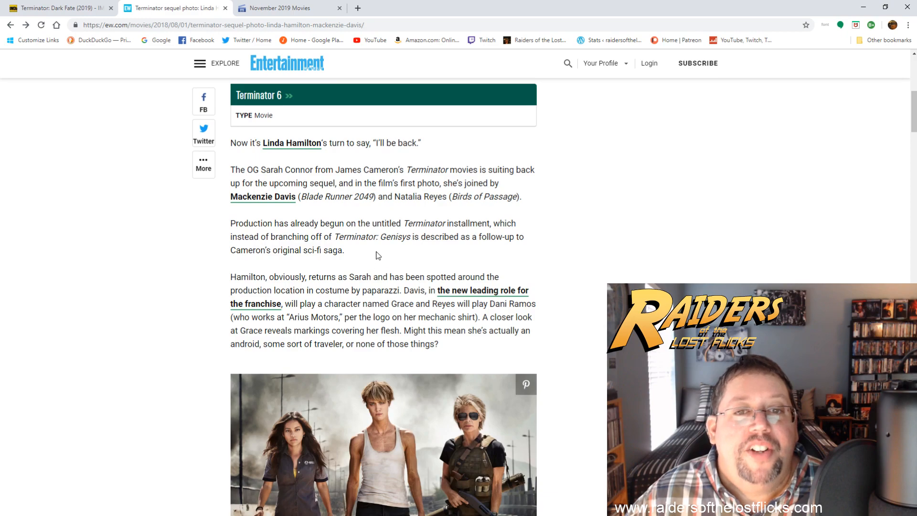
mouse_move(377, 261)
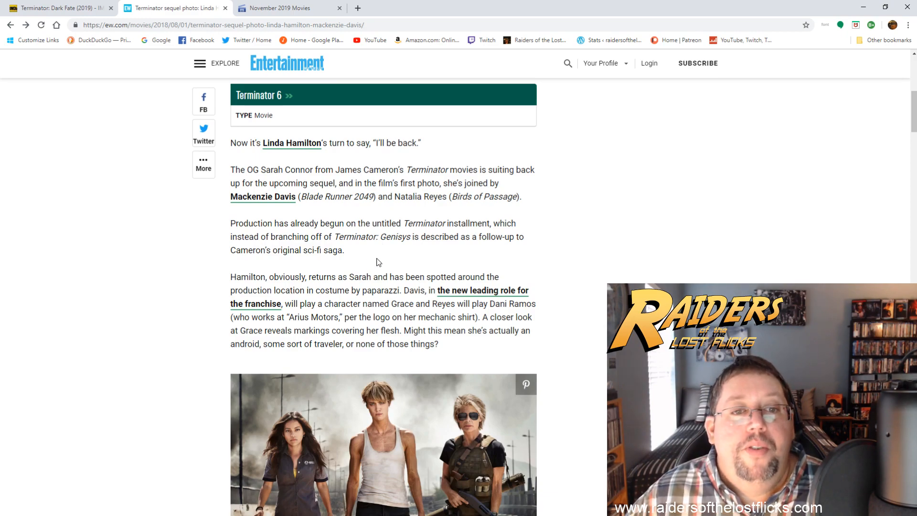
mouse_move(369, 358)
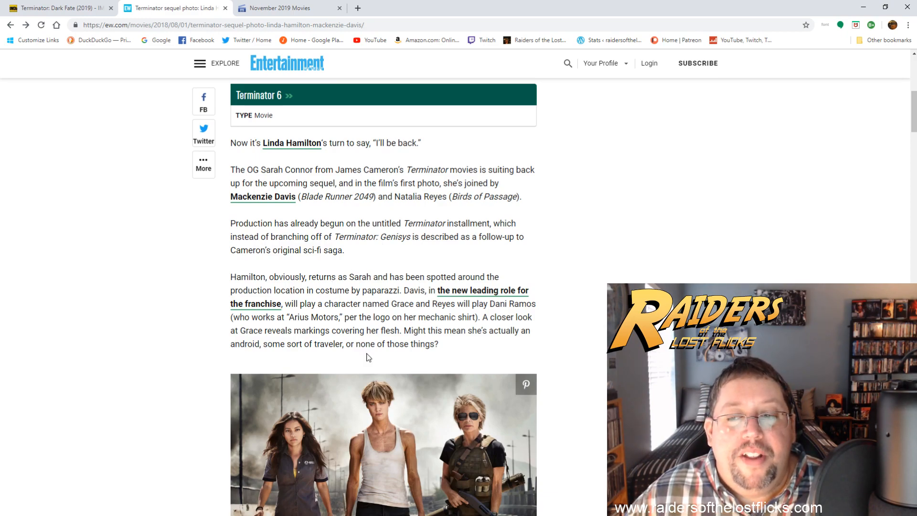
scroll("down", 3)
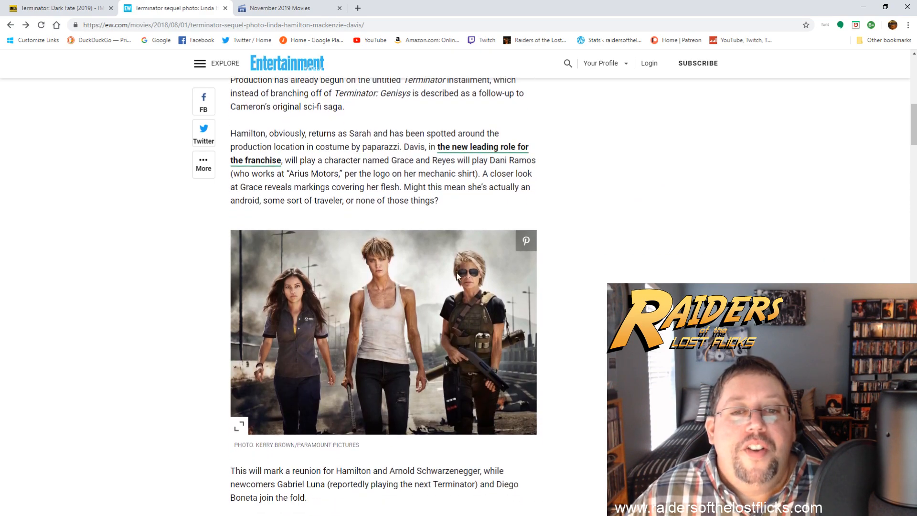
scroll("up", 3)
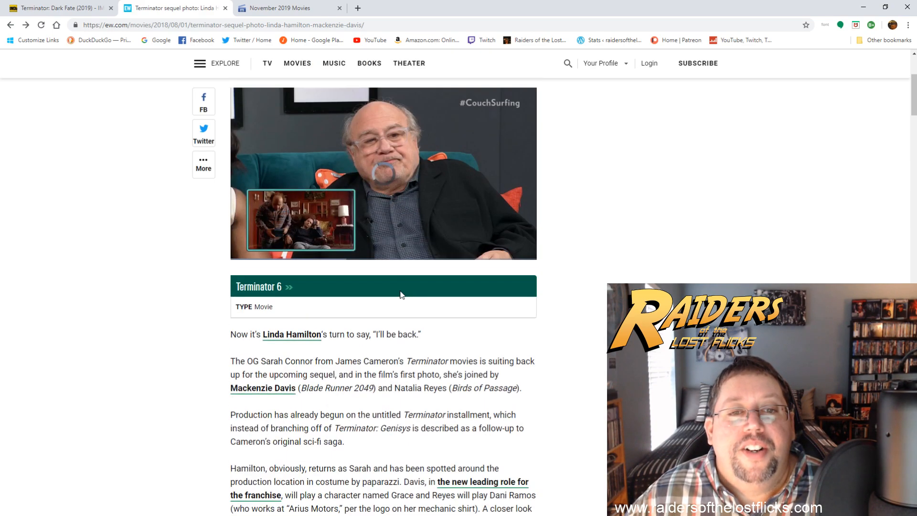
scroll("up", 3)
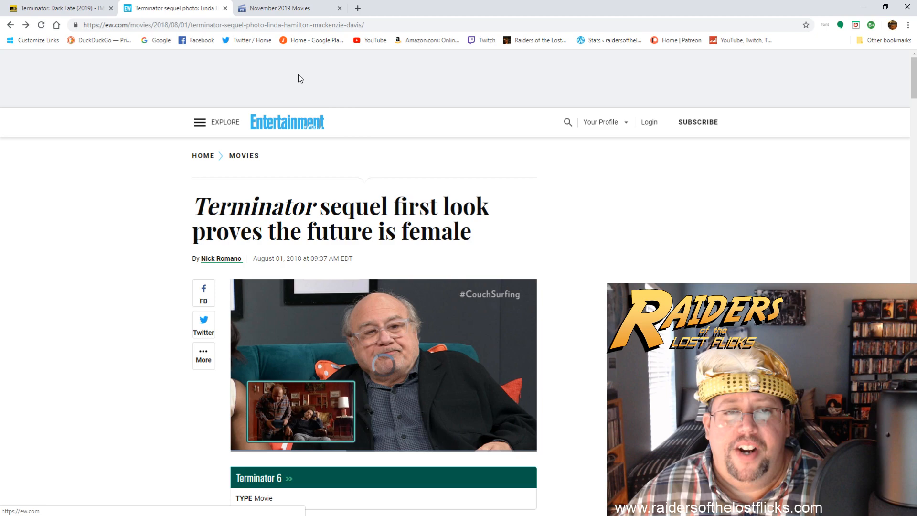
- Switch to the Movie Insider November 2019 movie releases page
scroll("down", 3)
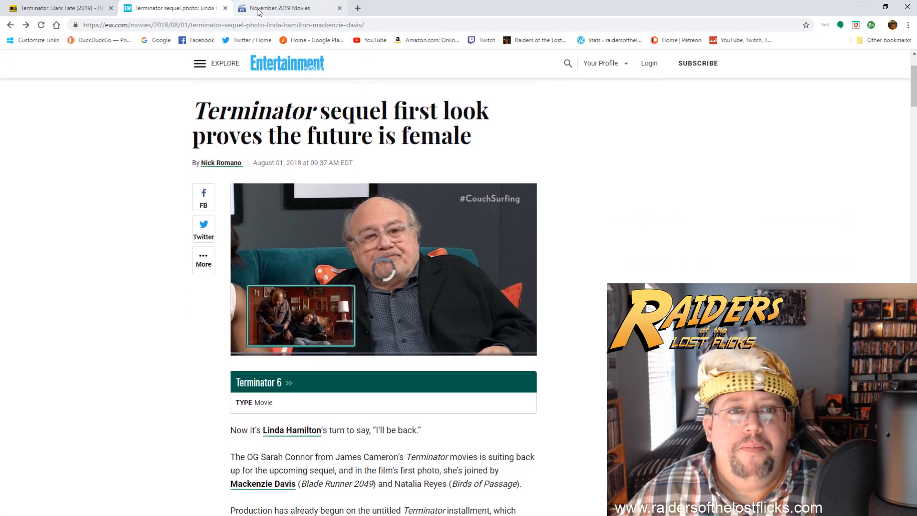
left_click(289, 7)
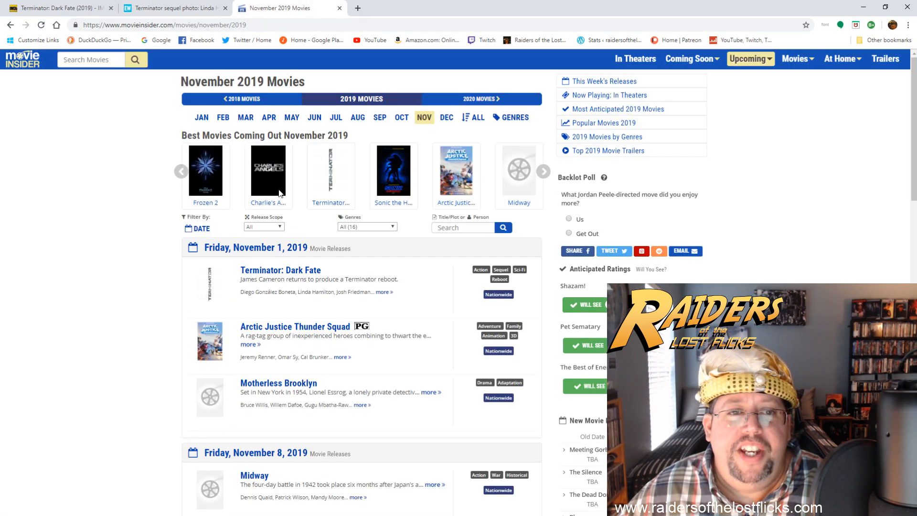
left_click(173, 8)
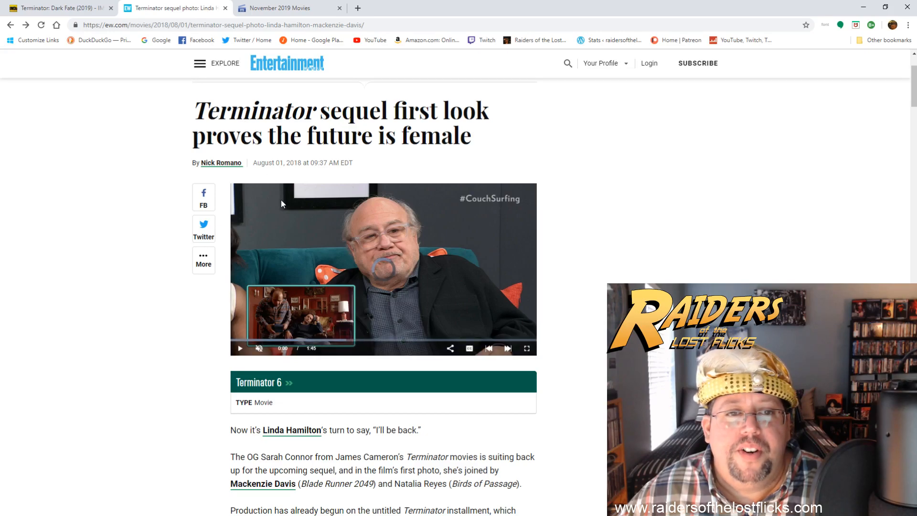
left_click(286, 7)
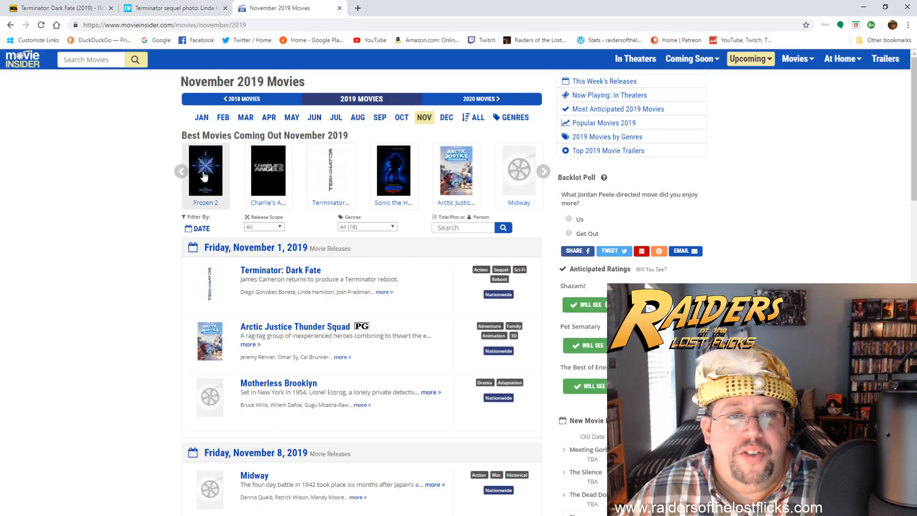
mouse_move(267, 173)
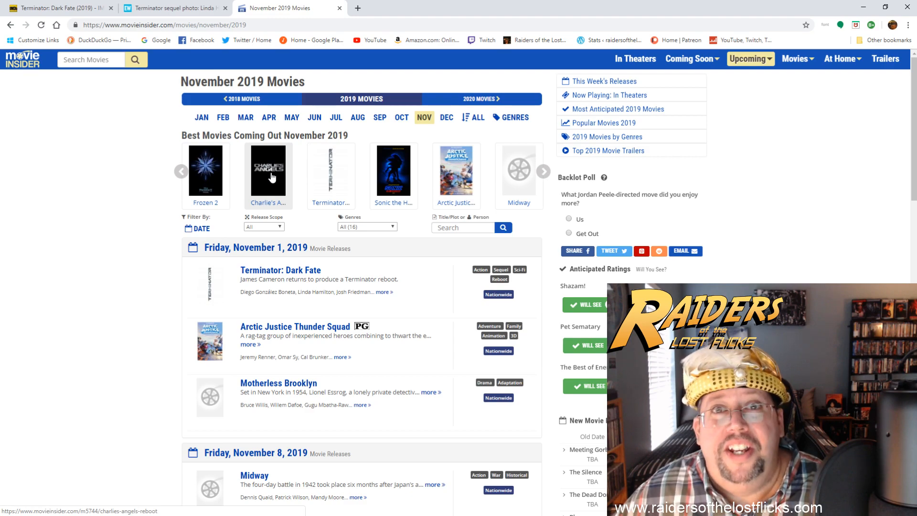
mouse_move(311, 171)
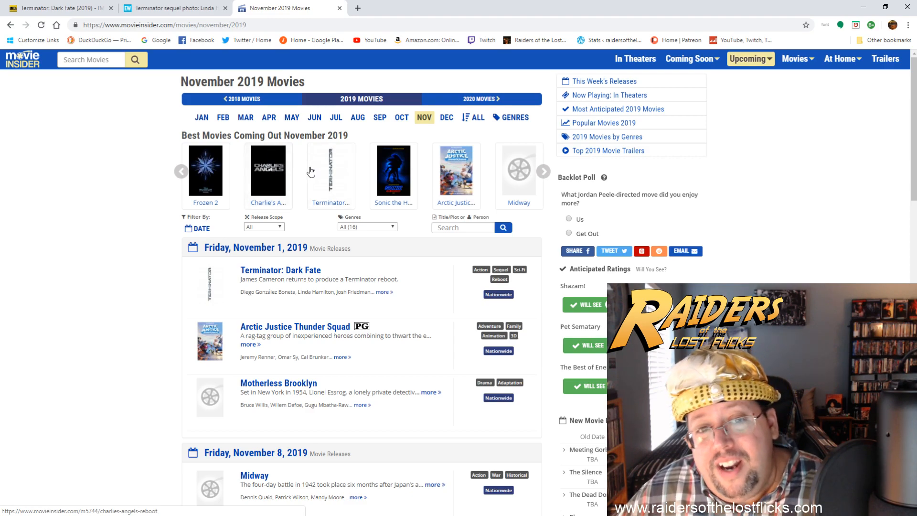
mouse_move(393, 172)
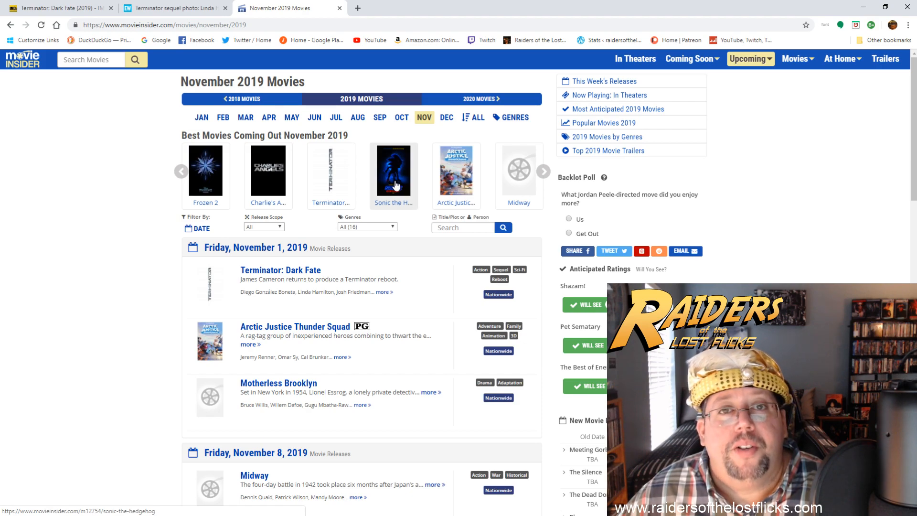
mouse_move(456, 170)
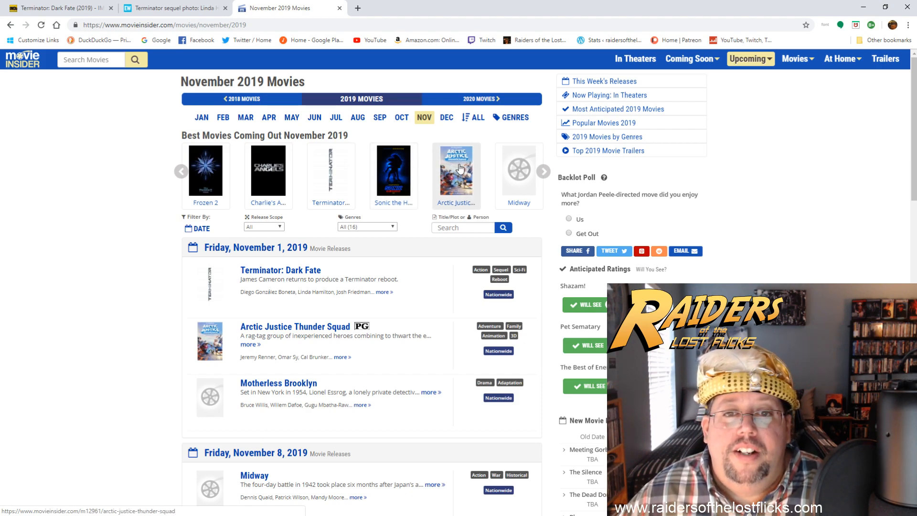
mouse_move(349, 173)
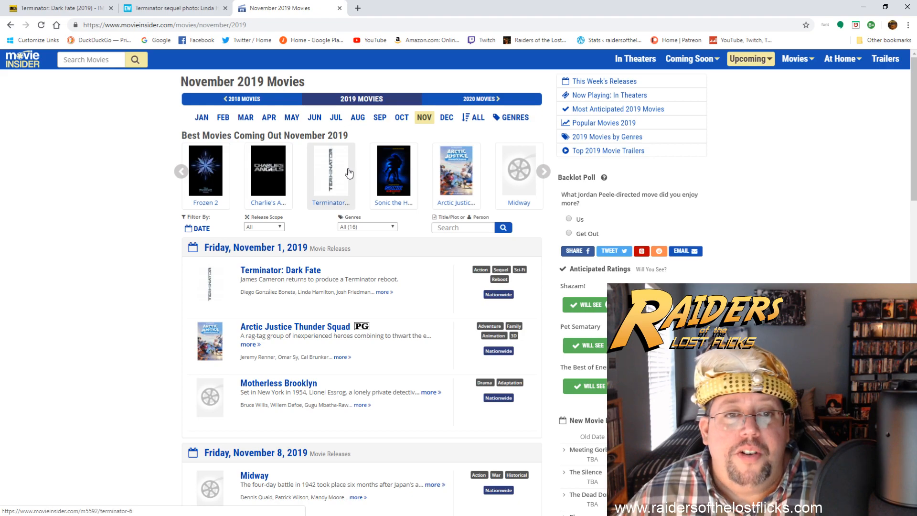
- Scroll through the full November 2019 release list and go to the December 2019 schedule
scroll("down", 3)
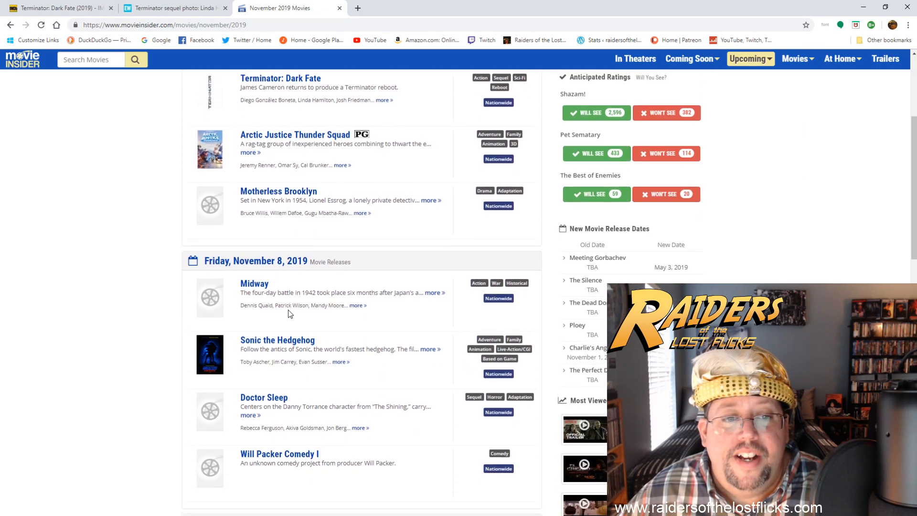
scroll("up", 3)
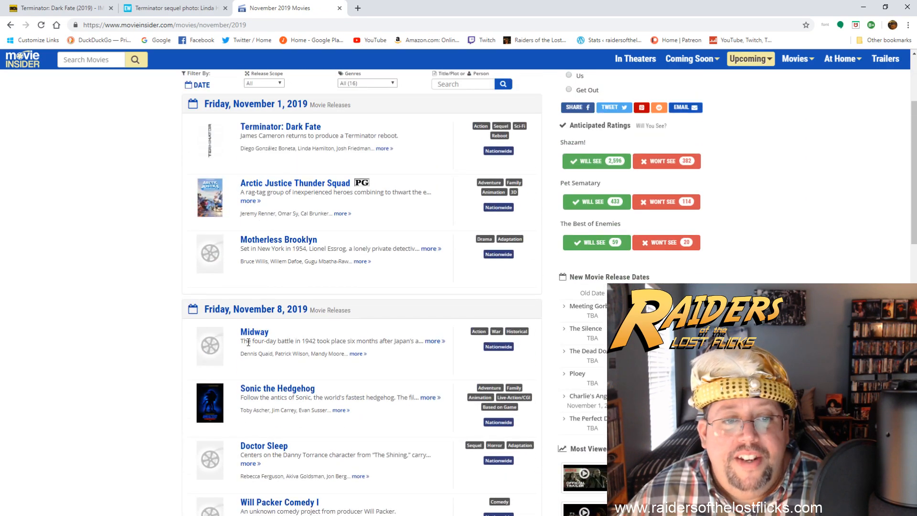
mouse_move(320, 189)
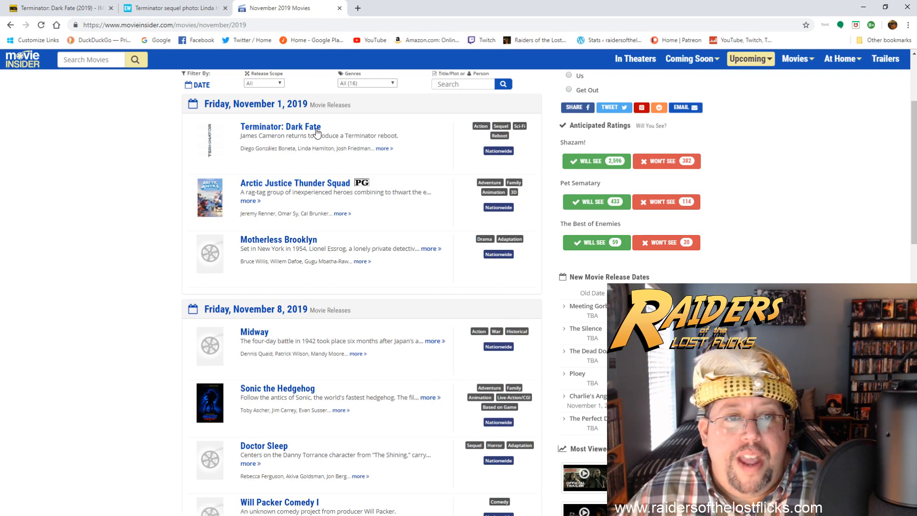
scroll("down", 3)
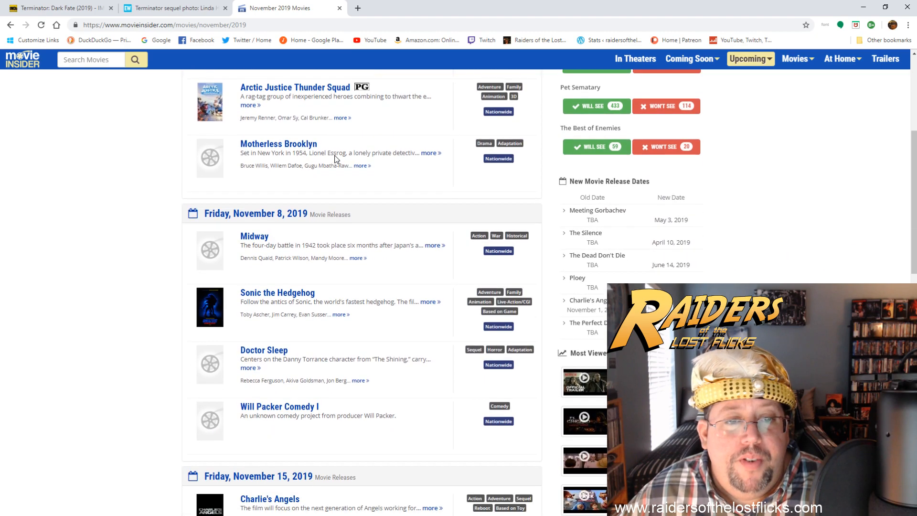
scroll("up", 3)
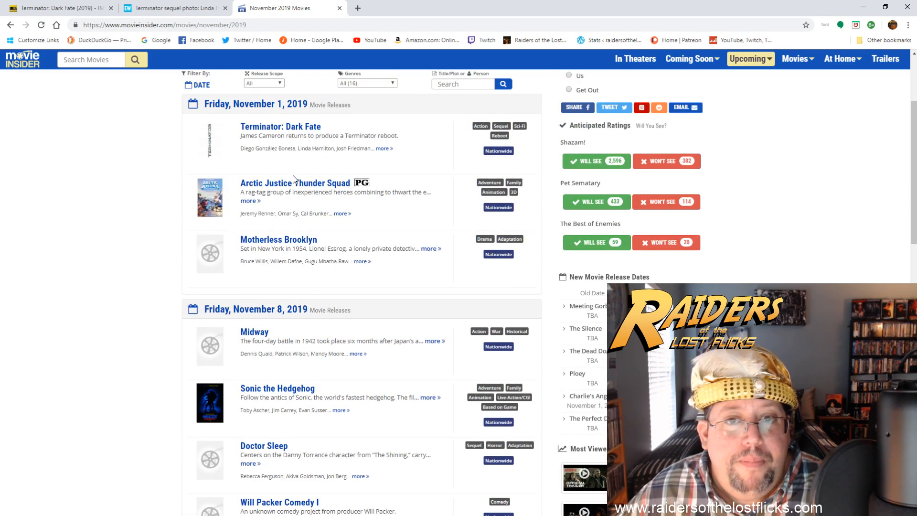
mouse_move(273, 355)
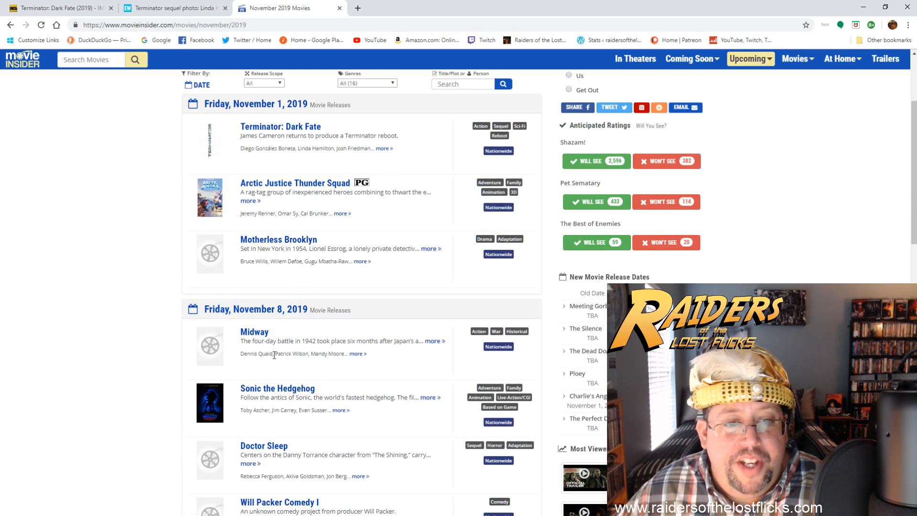
scroll("down", 3)
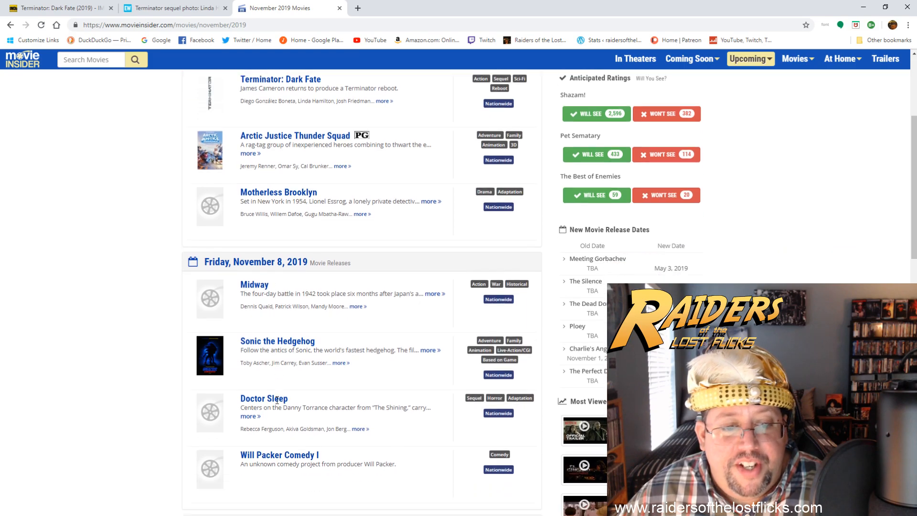
scroll("down", 3)
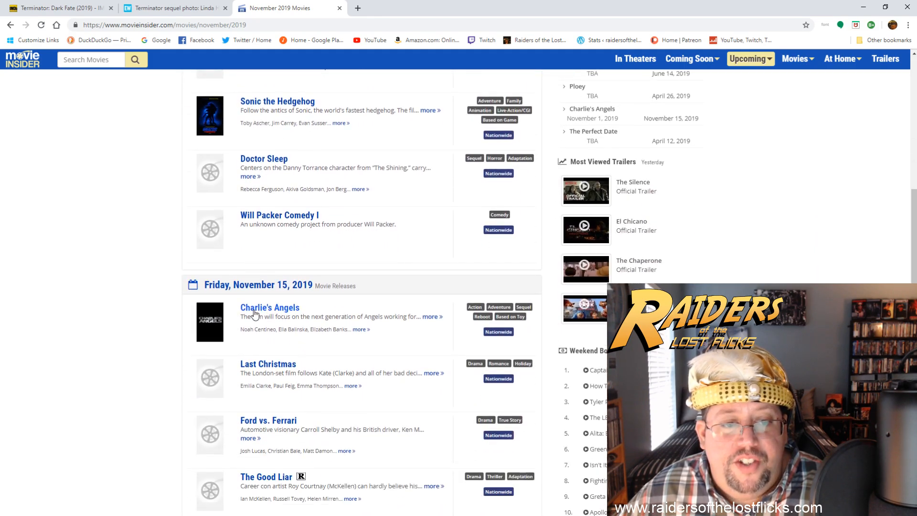
scroll("down", 3)
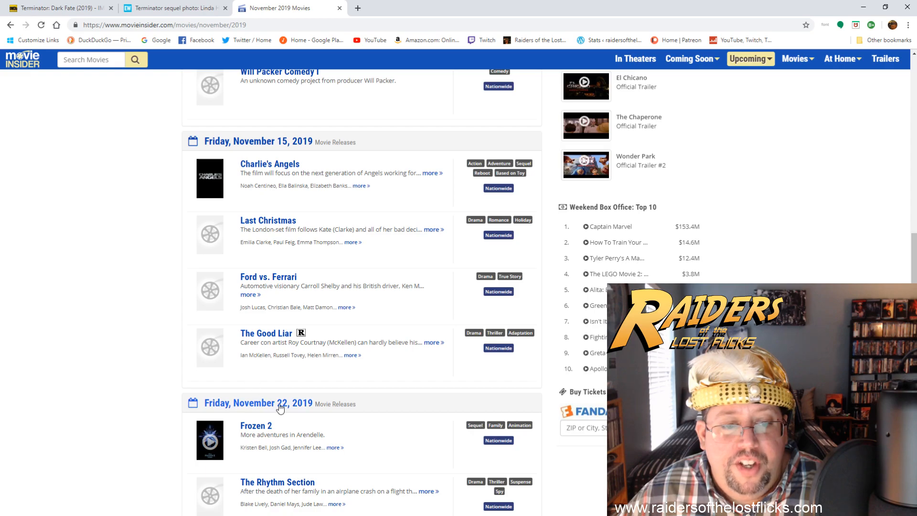
scroll("down", 3)
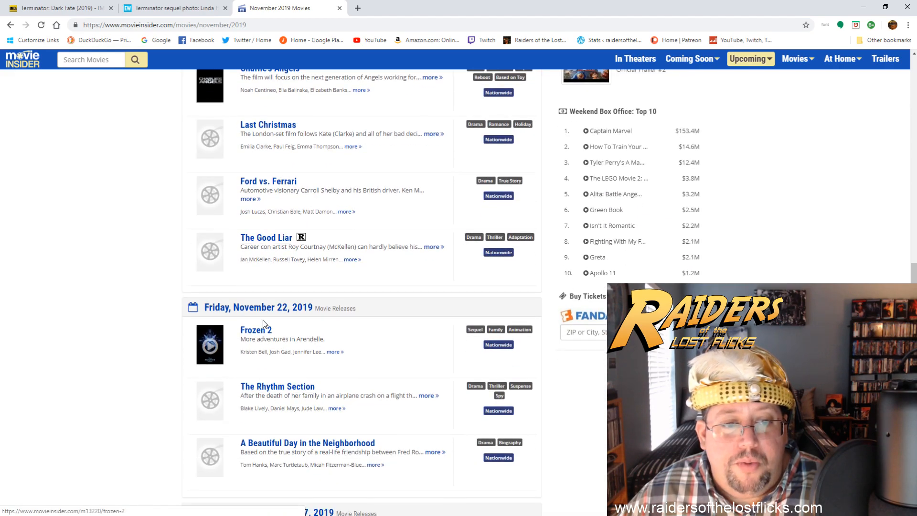
scroll("up", 3)
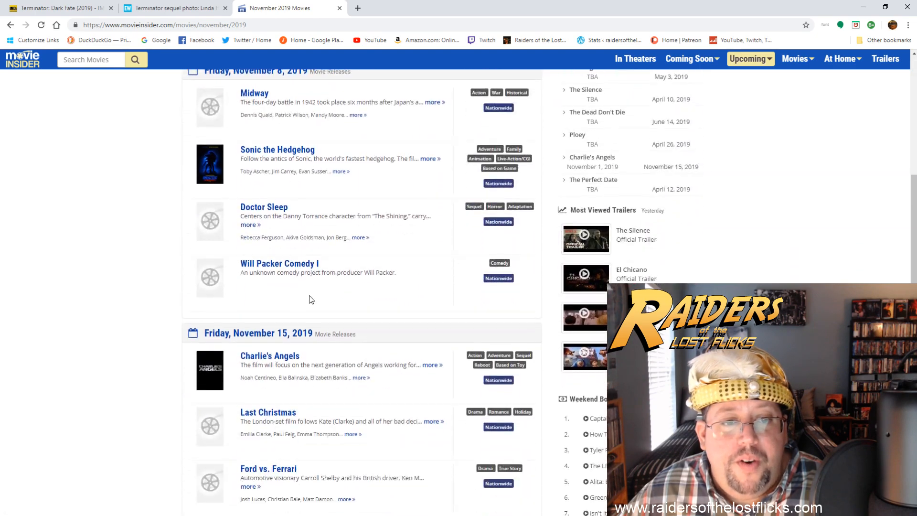
scroll("down", 3)
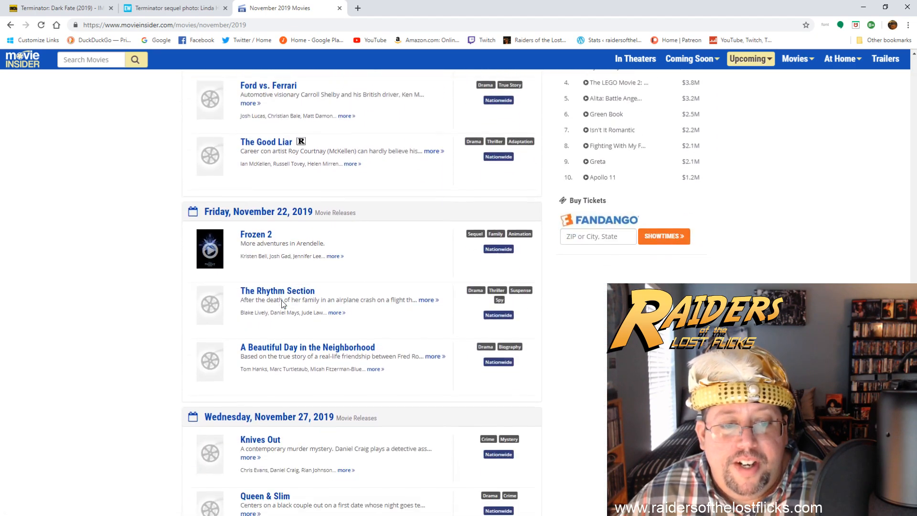
scroll("down", 3)
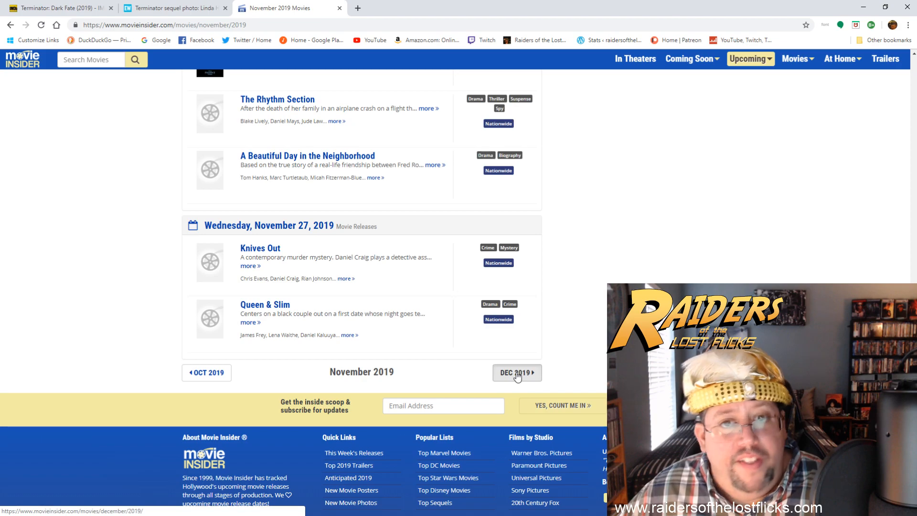
left_click(517, 373)
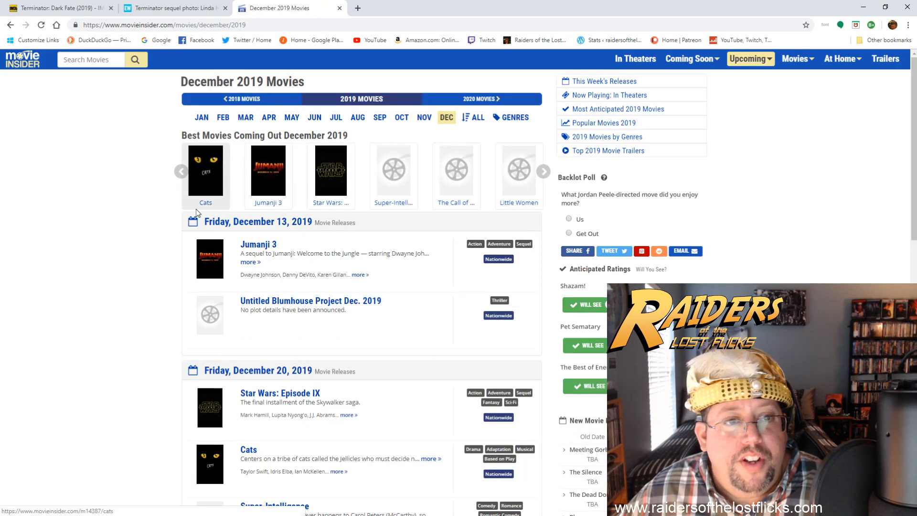
mouse_move(292, 173)
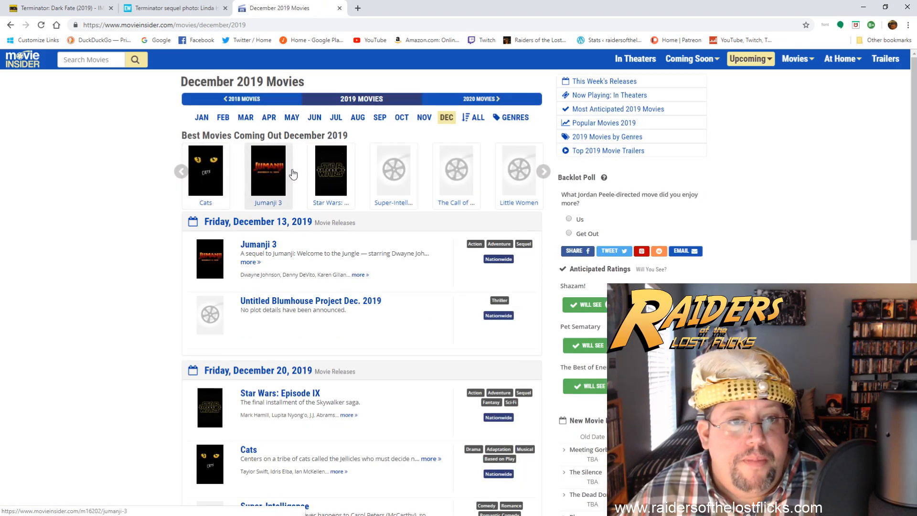
- Scroll through the December 2019 list and return to the EW Terminator article
scroll("down", 3)
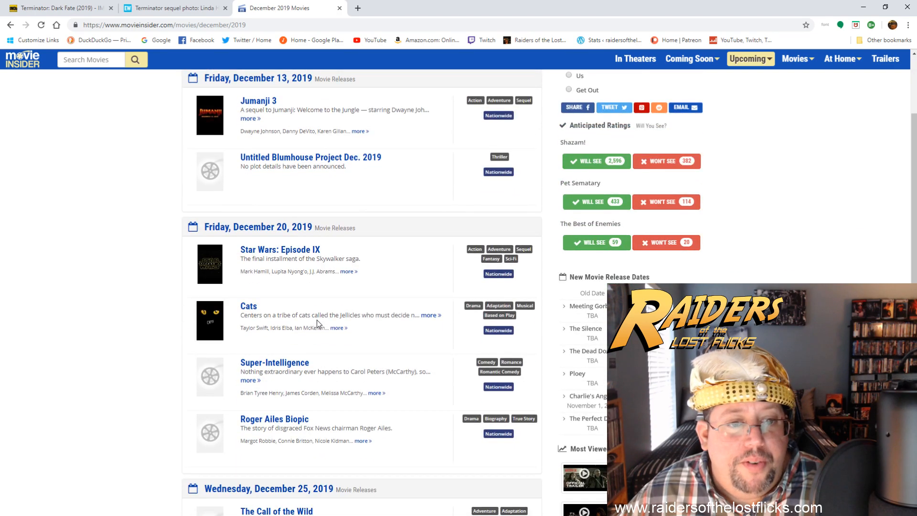
scroll("down", 3)
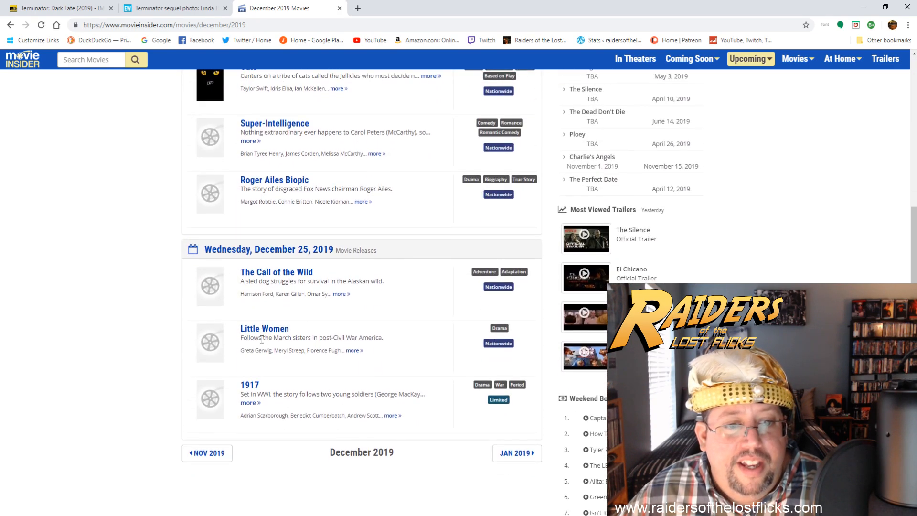
scroll("up", 3)
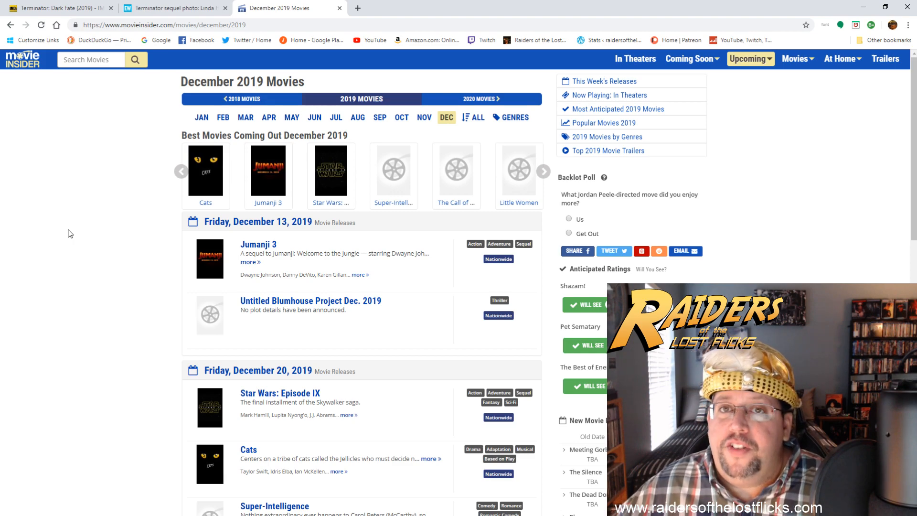
mouse_move(170, 7)
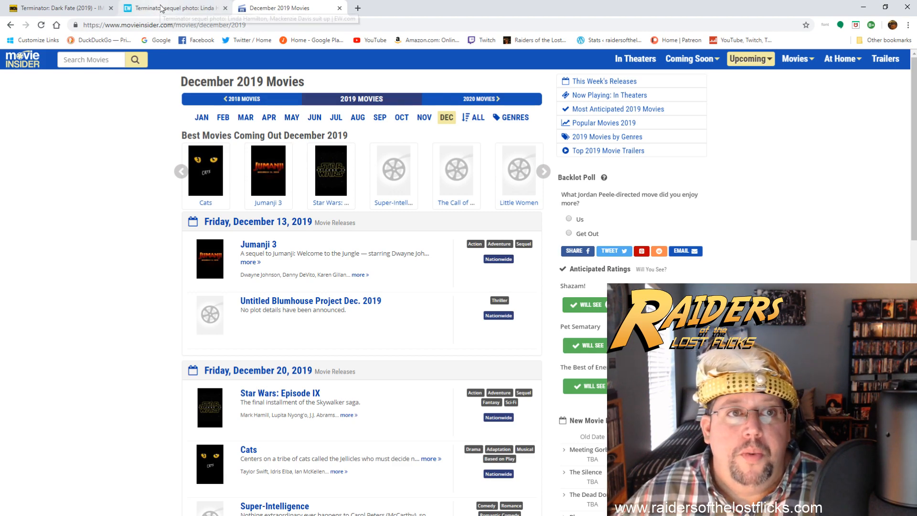
left_click(173, 7)
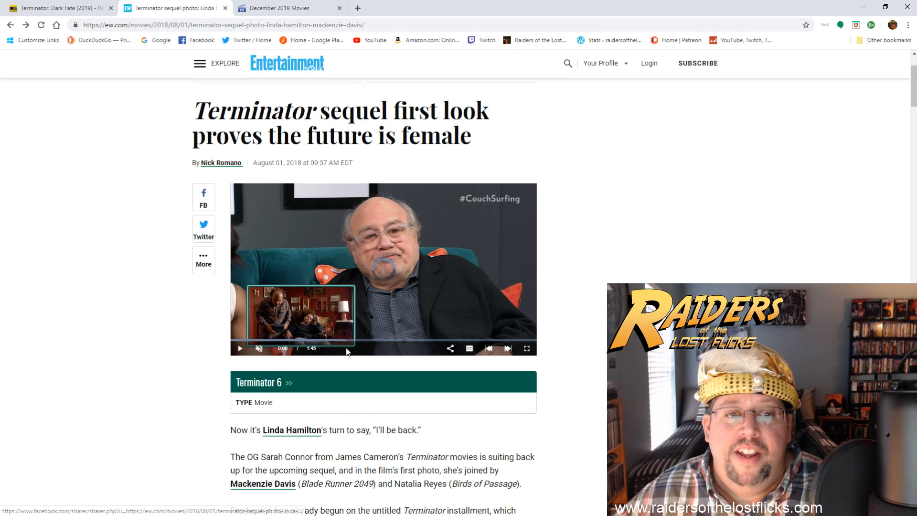
- Scroll the EW article to the first-look photo of the three women
scroll("down", 3)
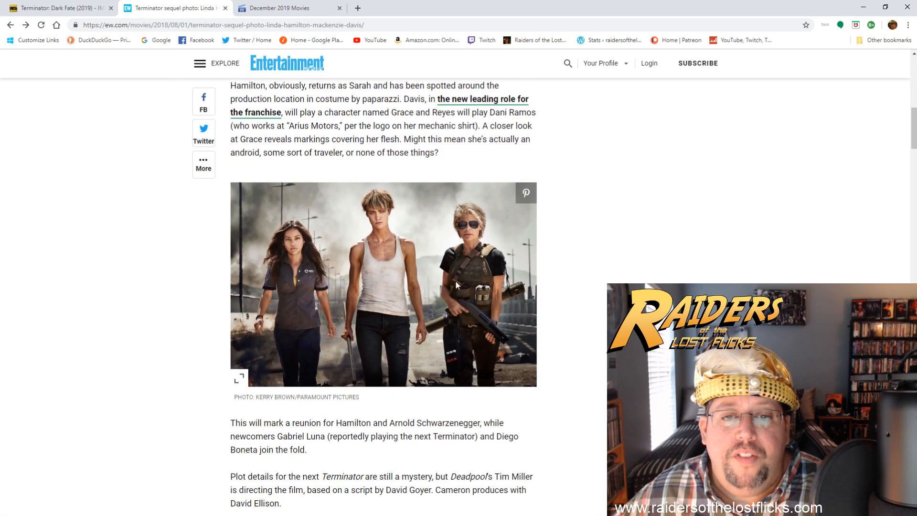
mouse_move(446, 262)
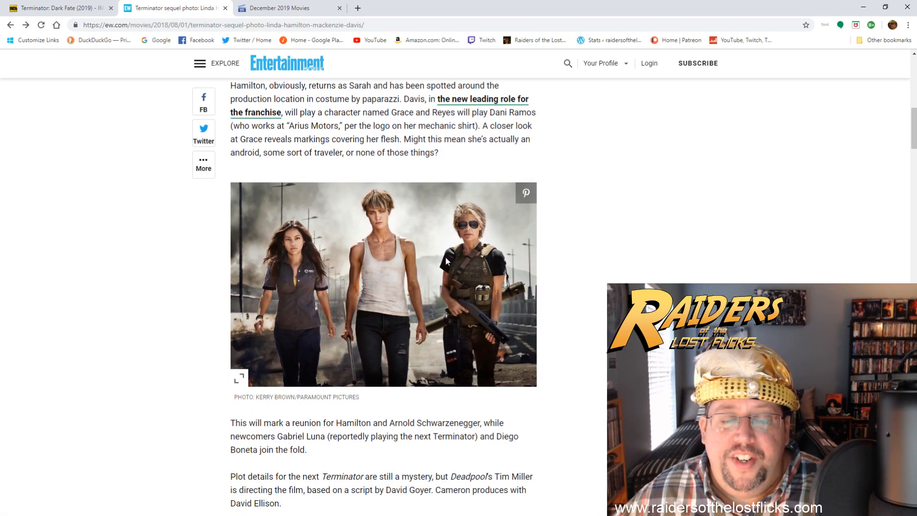
mouse_move(435, 266)
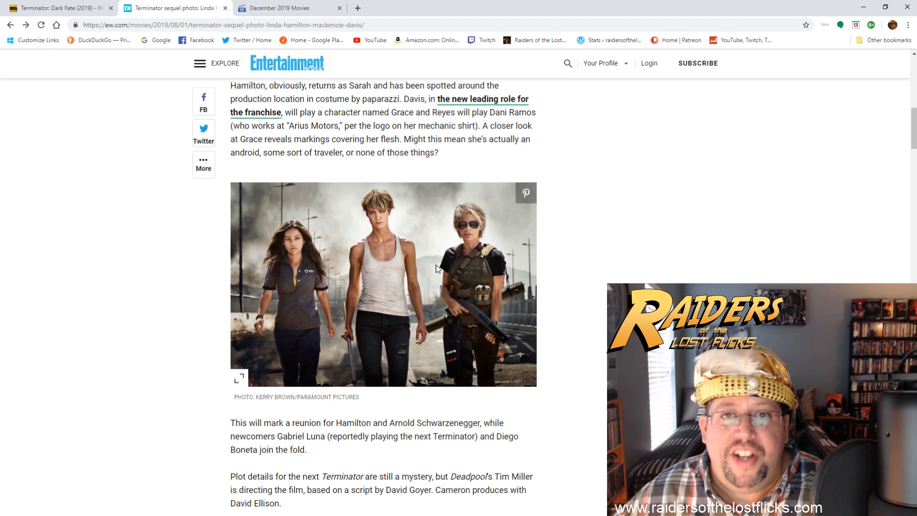
mouse_move(534, 173)
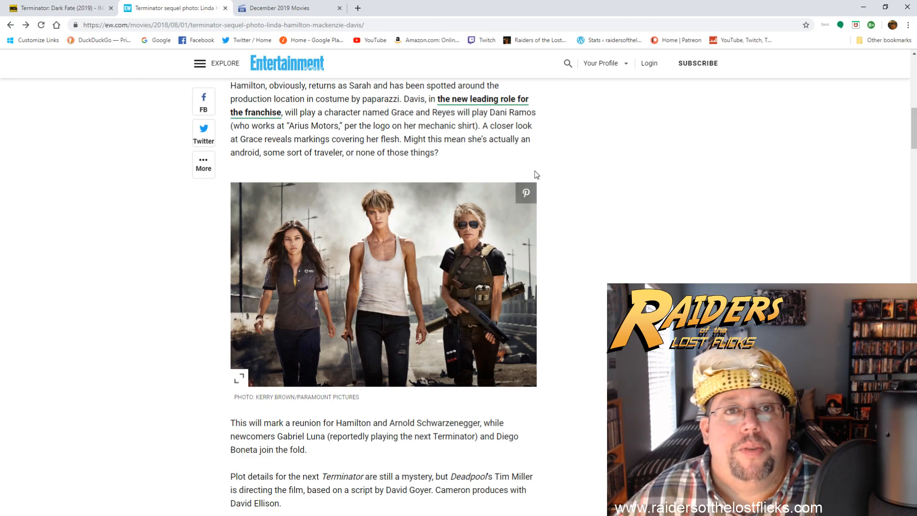
mouse_move(575, 179)
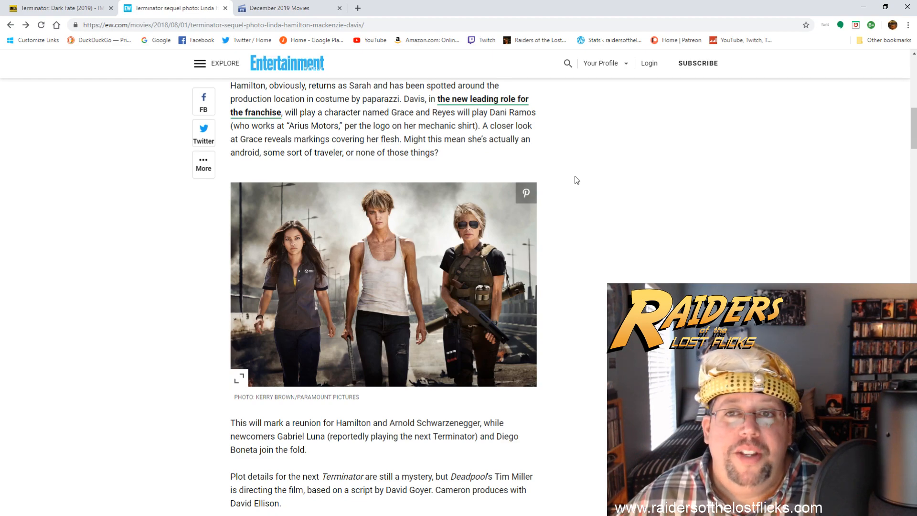
mouse_move(581, 178)
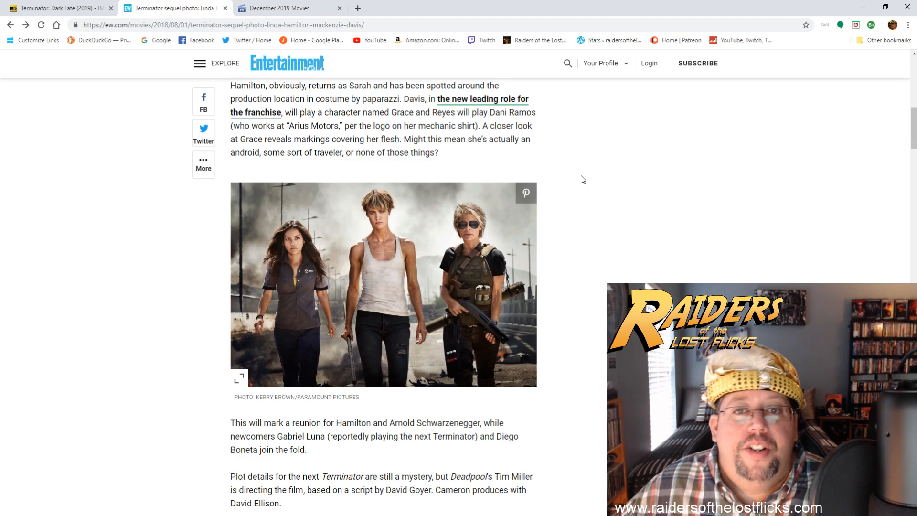
mouse_move(397, 370)
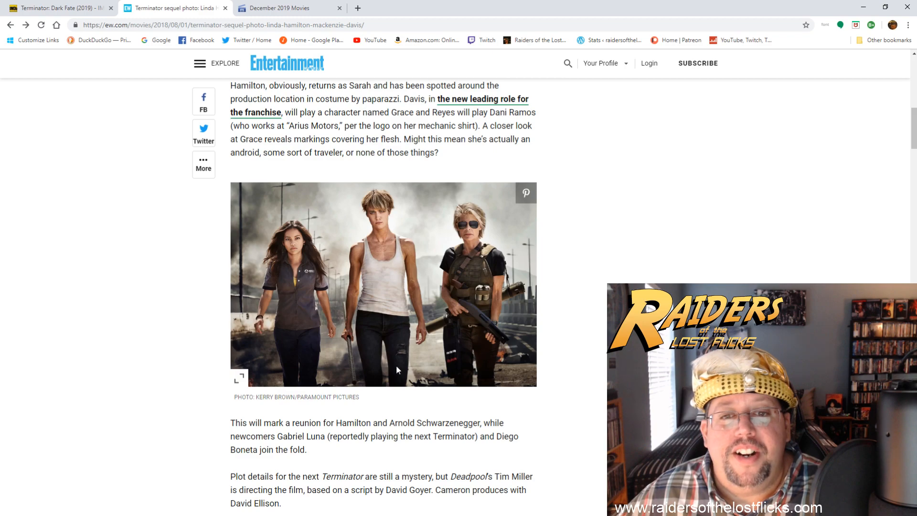
scroll("up", 3)
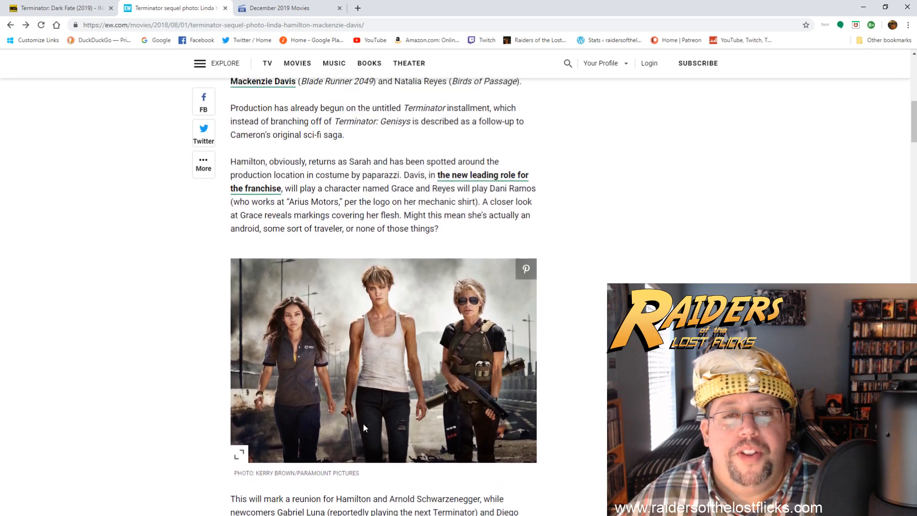
- Scroll up to the headline and video, then back down to the first-look photo
scroll("up", 3)
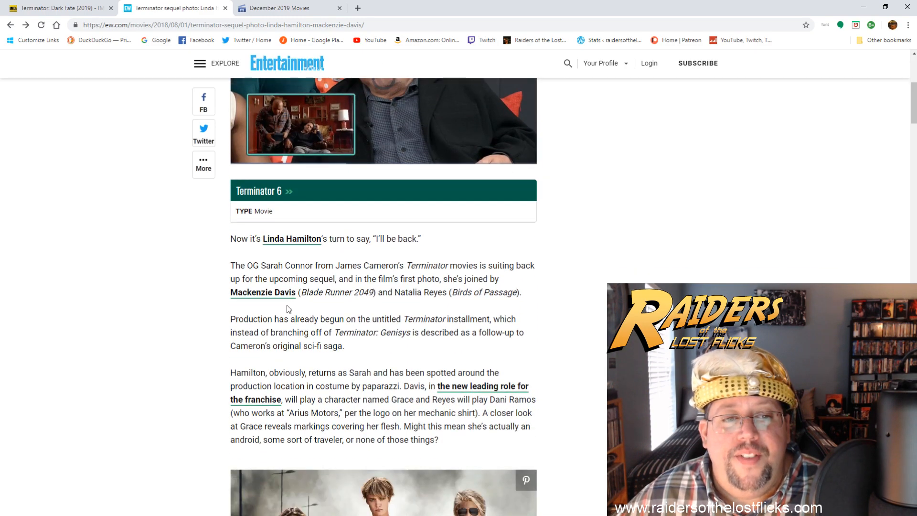
scroll("down", 3)
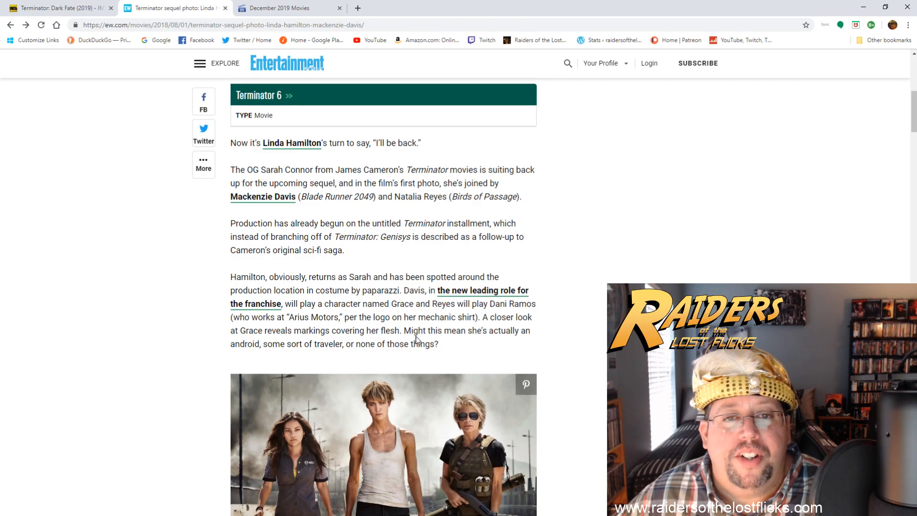
scroll("down", 3)
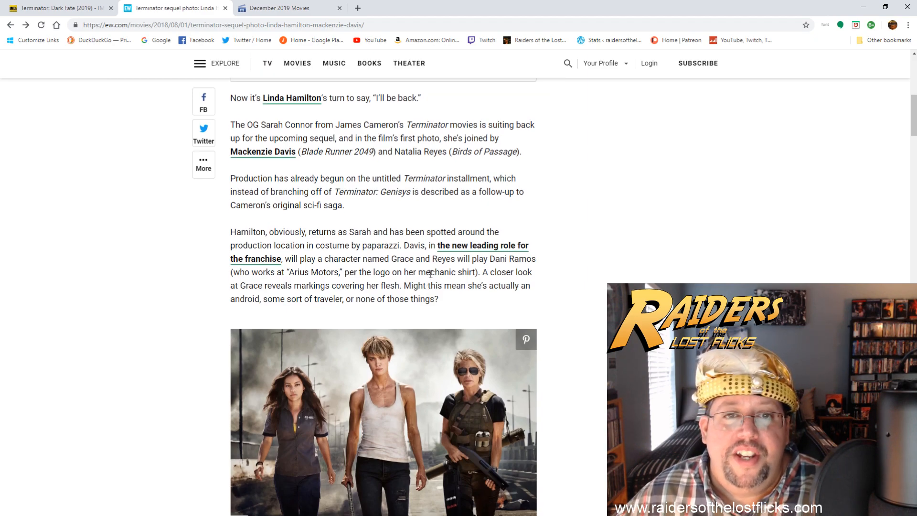
scroll("up", 3)
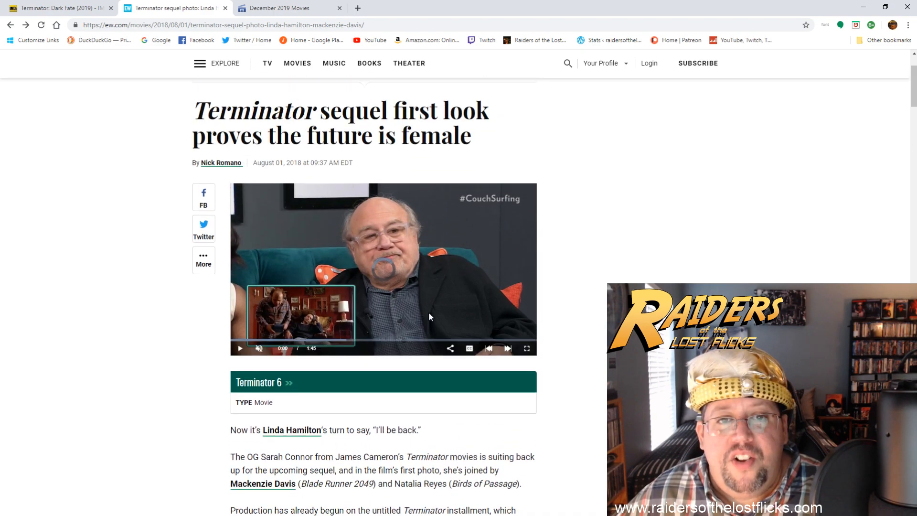
scroll("up", 3)
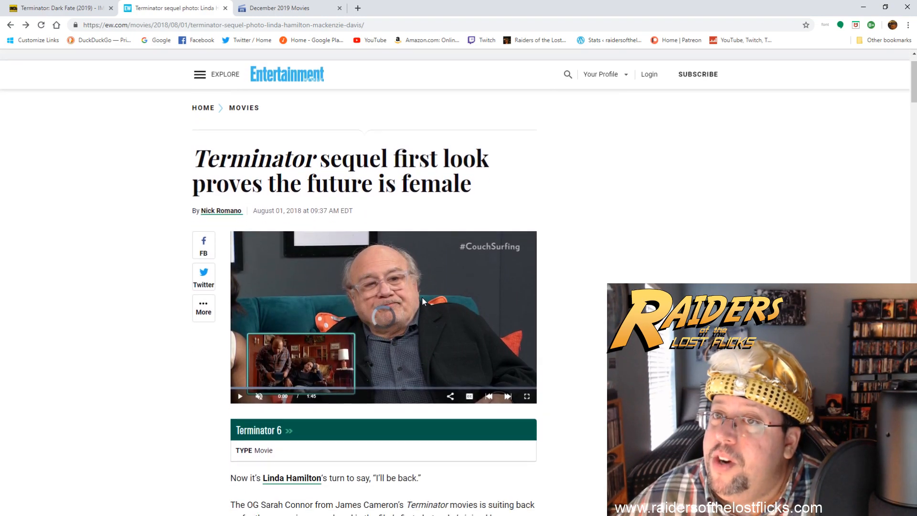
scroll("down", 3)
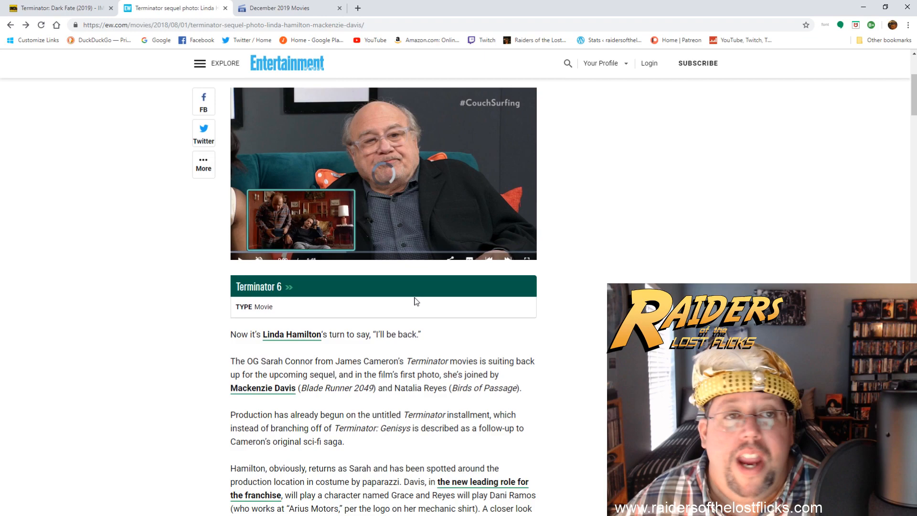
scroll("down", 3)
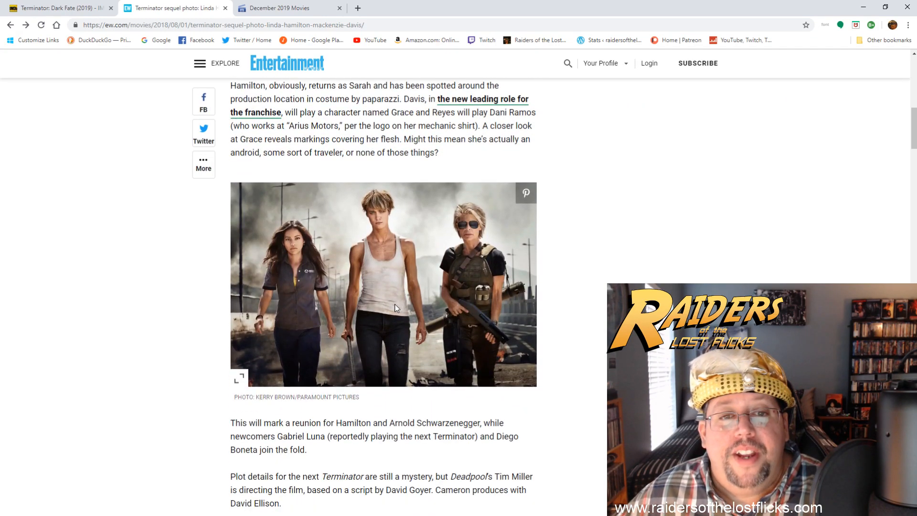
mouse_move(314, 279)
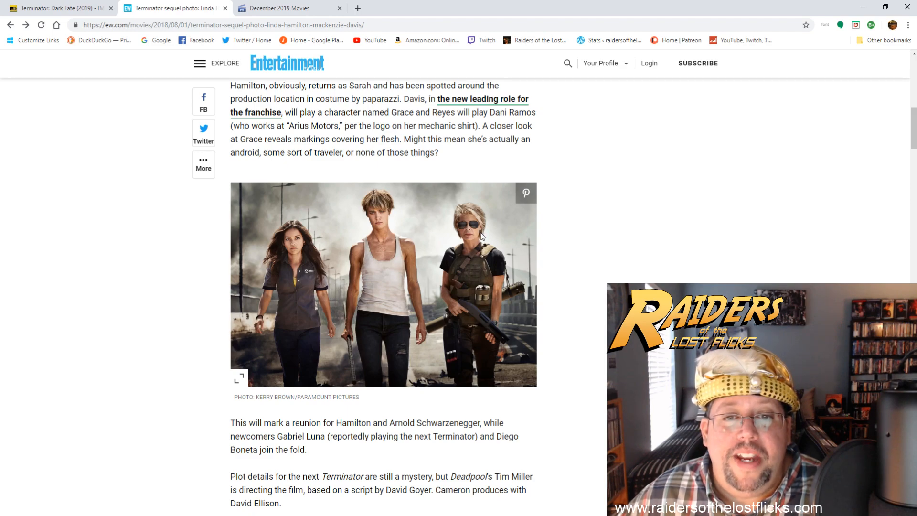
mouse_move(468, 233)
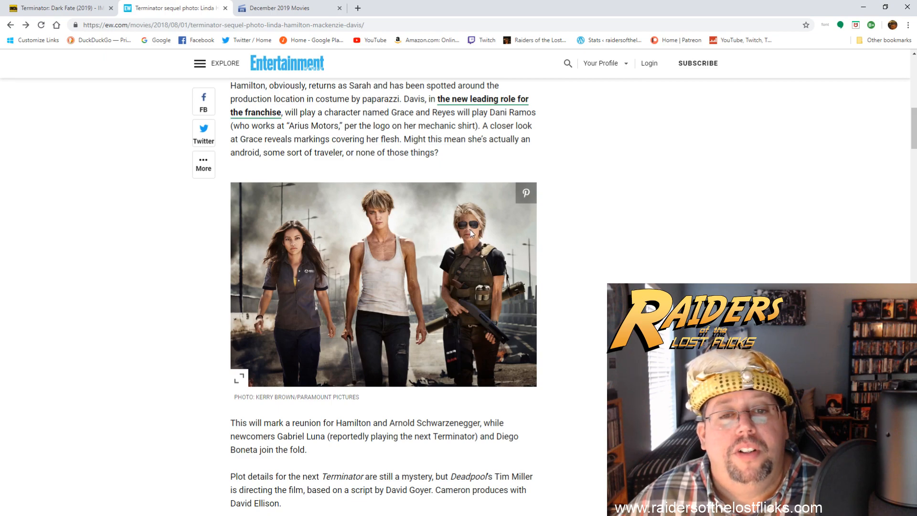
mouse_move(264, 228)
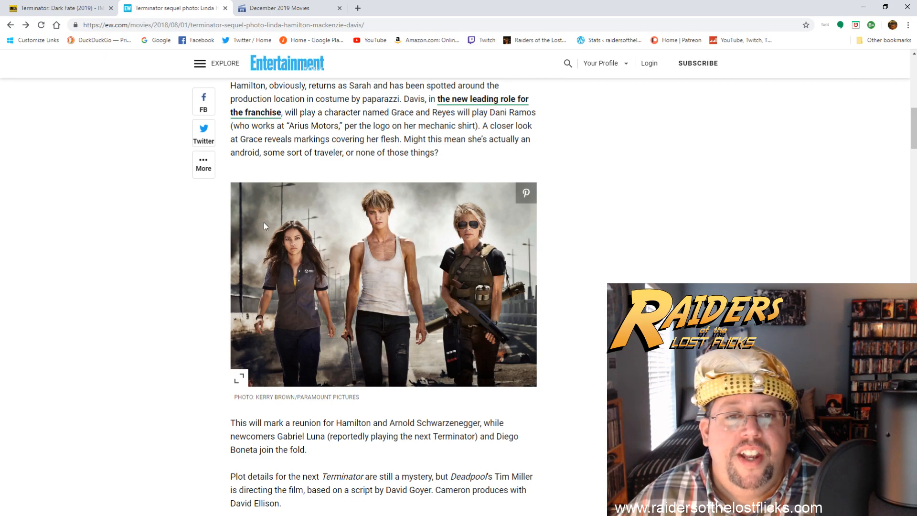
mouse_move(399, 241)
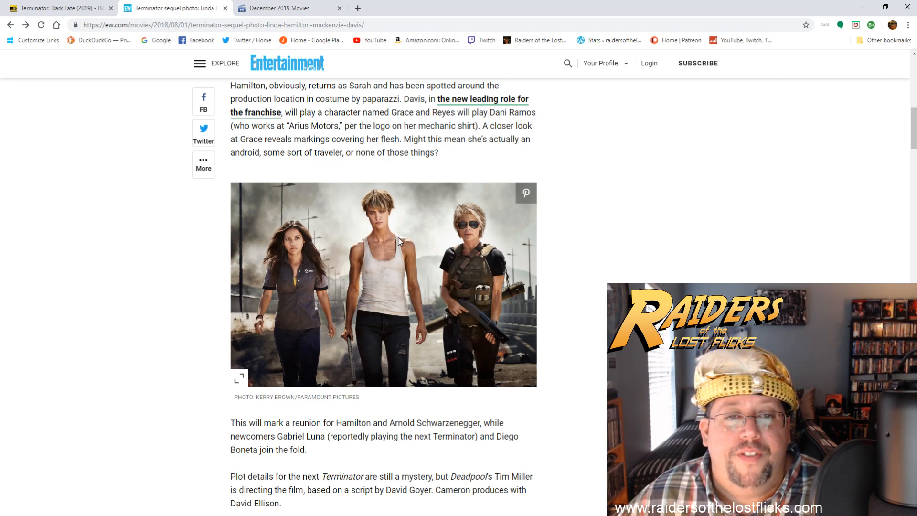
mouse_move(360, 265)
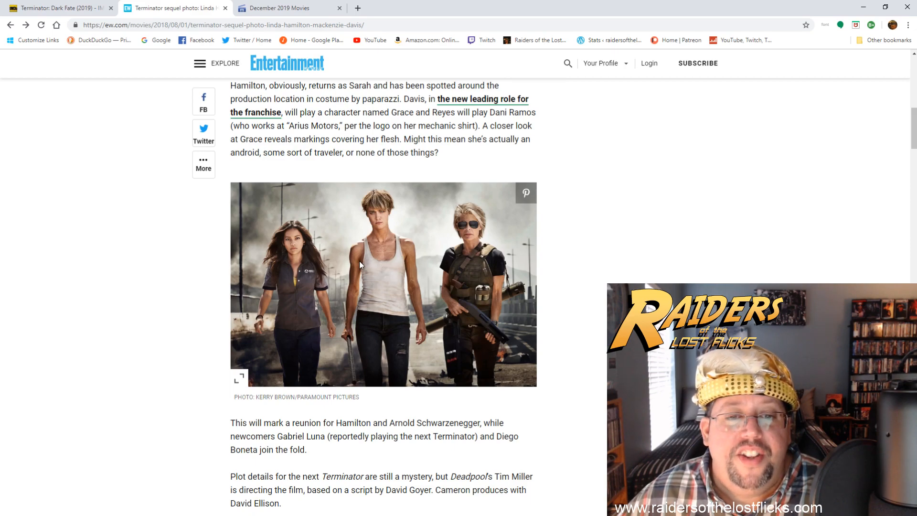
scroll("down", 3)
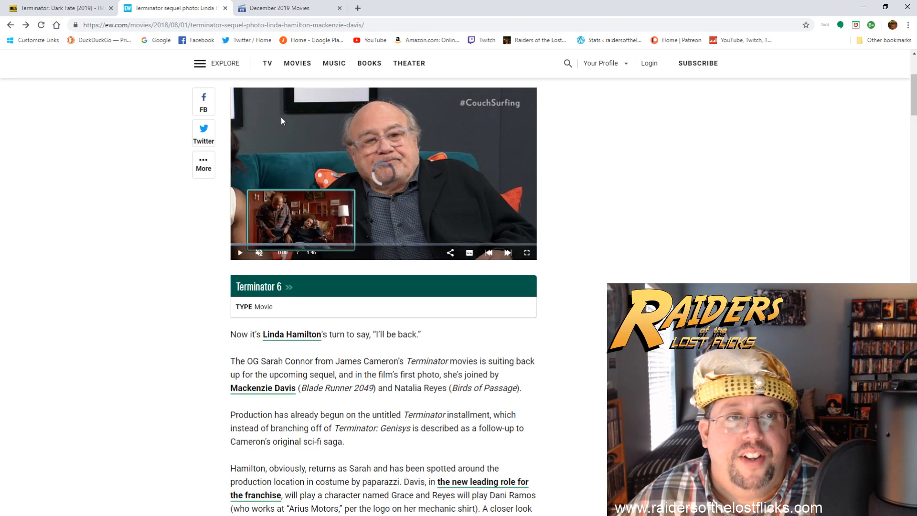
scroll("up", 3)
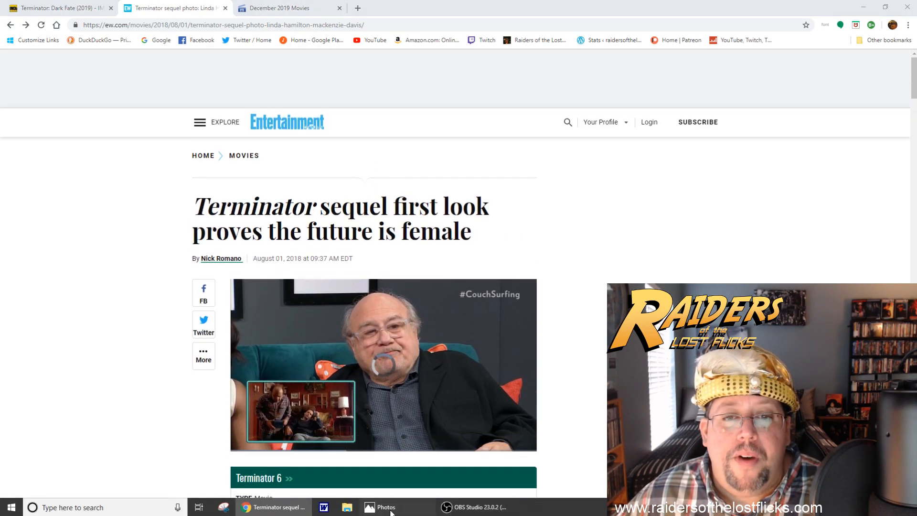
- Switch to the Photos app showing the Linda Hamilton Sarah Connor set photo
left_click(384, 507)
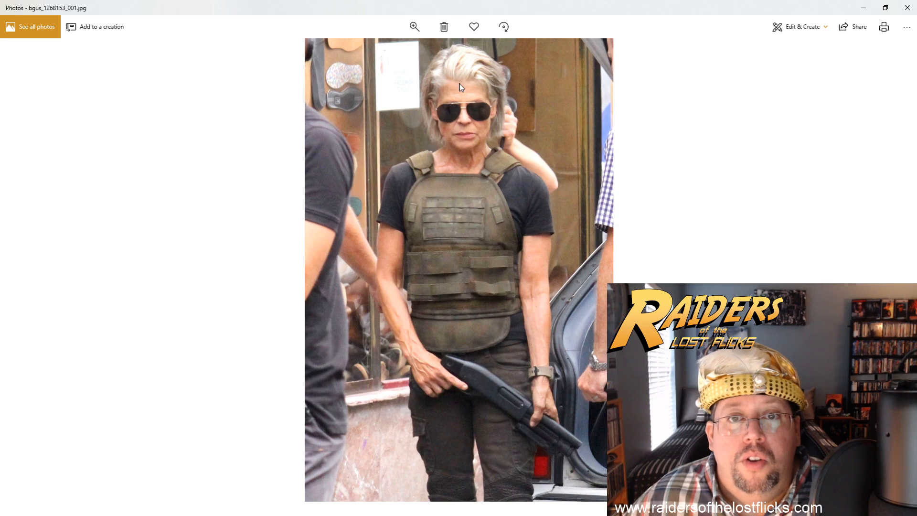
mouse_move(484, 188)
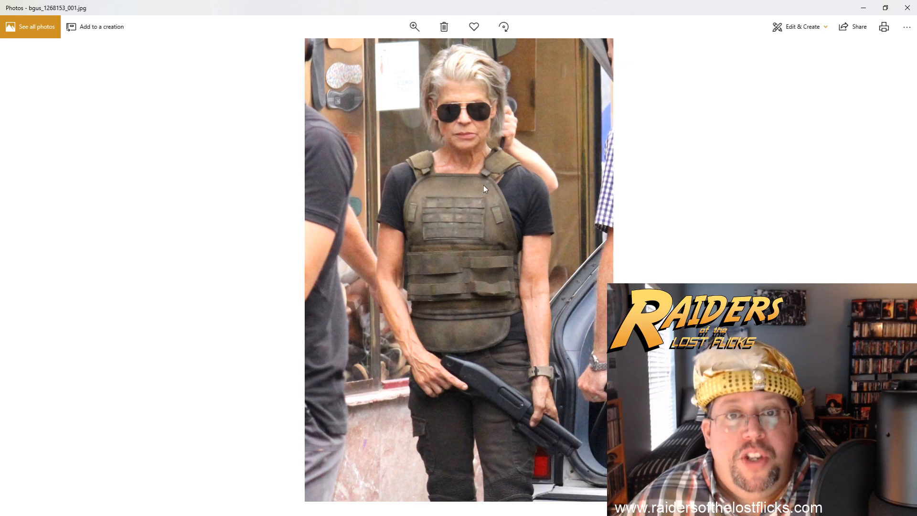
mouse_move(530, 216)
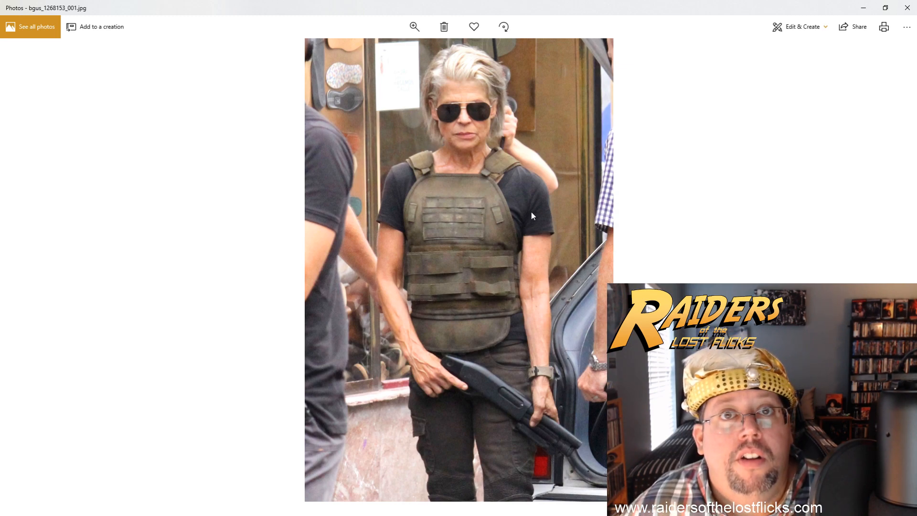
mouse_move(410, 93)
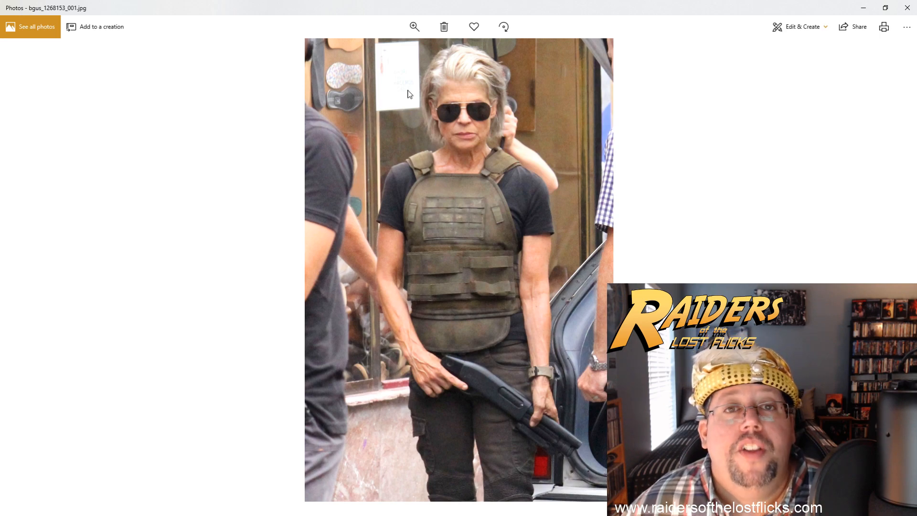
mouse_move(501, 194)
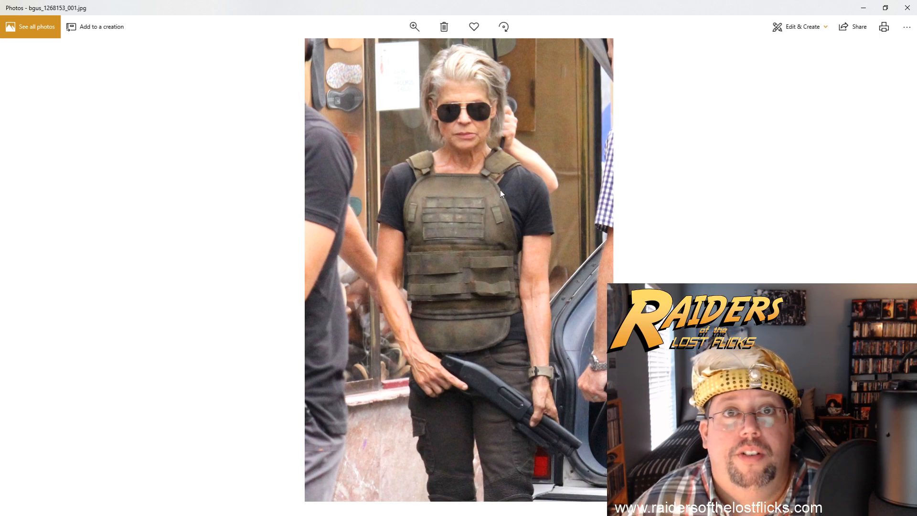
mouse_move(509, 267)
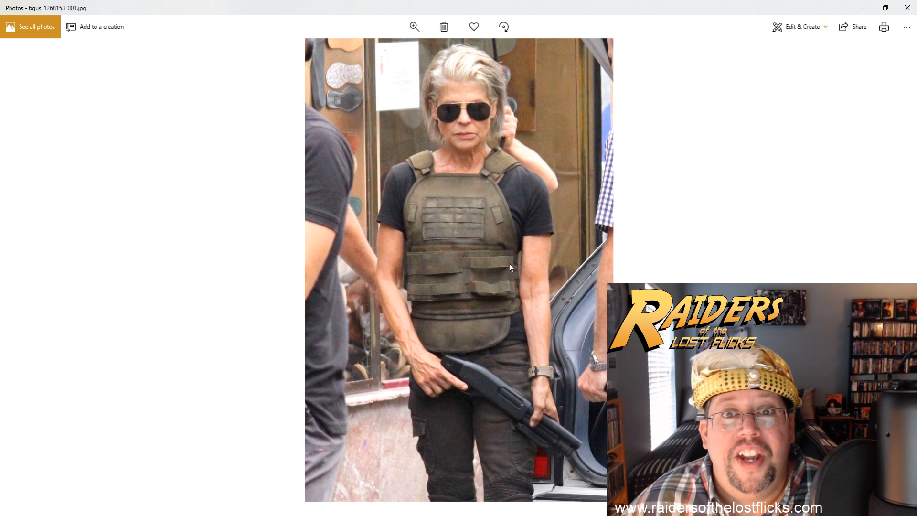
mouse_move(499, 212)
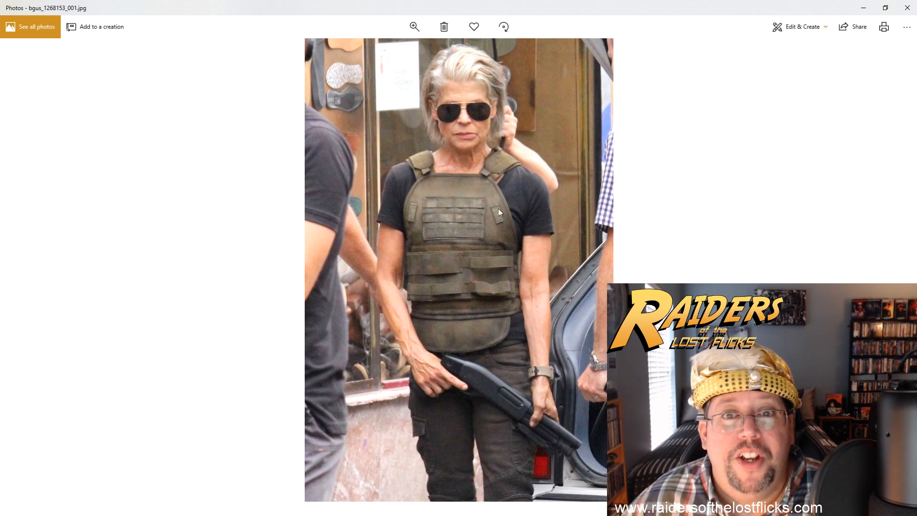
mouse_move(493, 58)
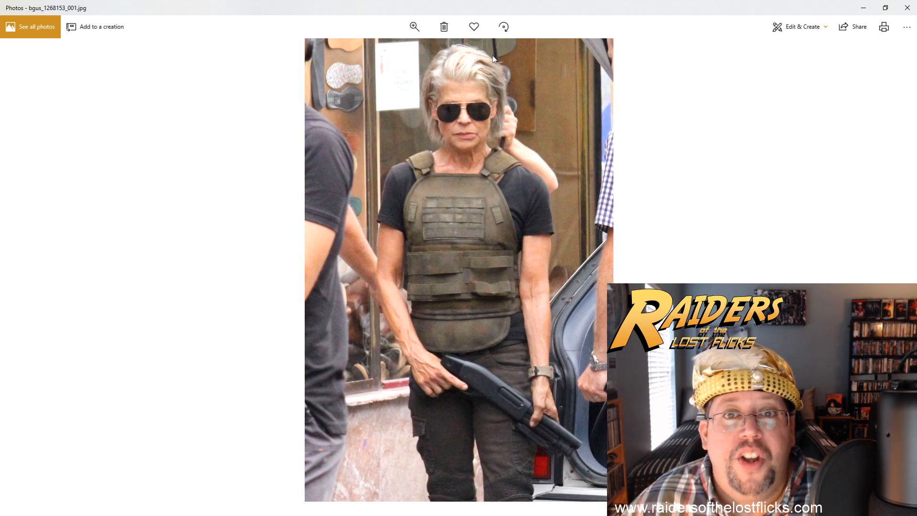
mouse_move(553, 234)
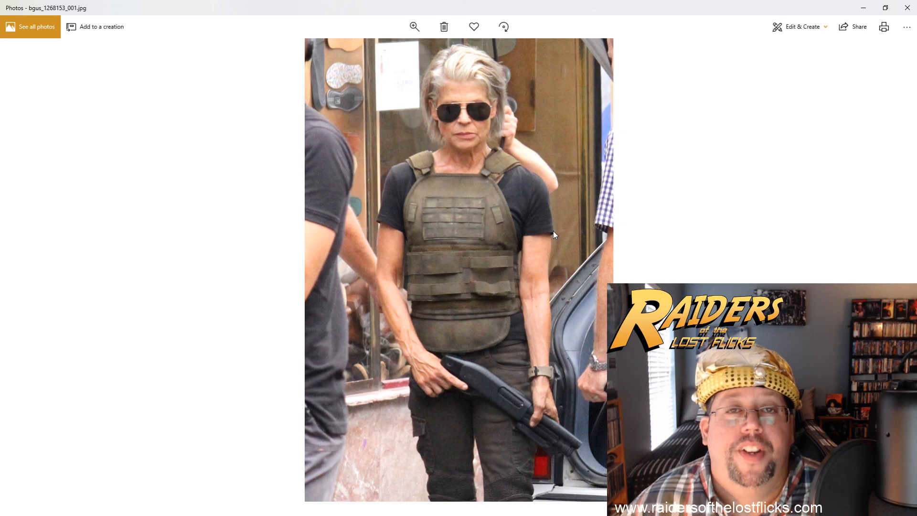
mouse_move(666, 195)
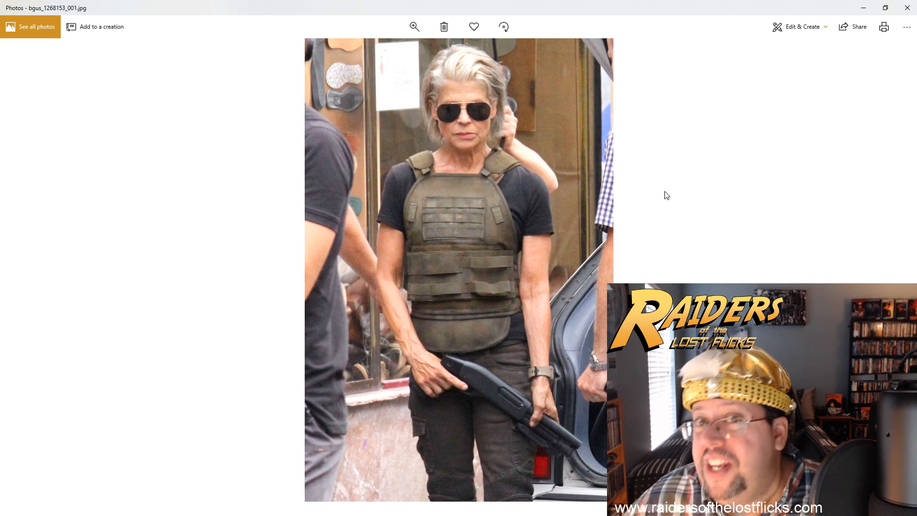
mouse_move(544, 230)
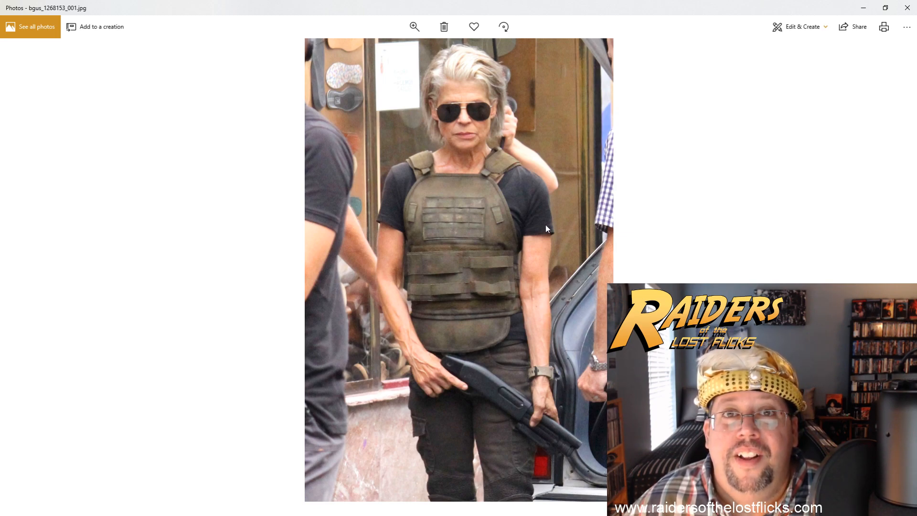
mouse_move(373, 107)
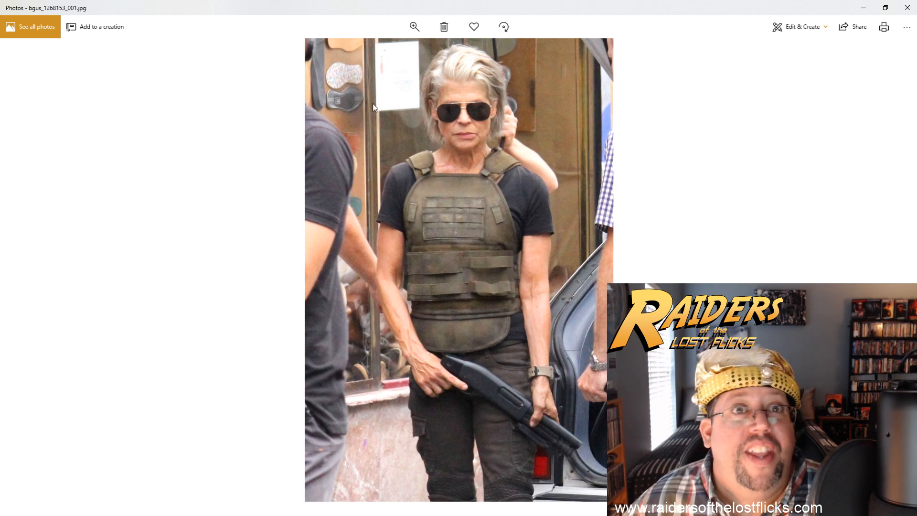
mouse_move(537, 203)
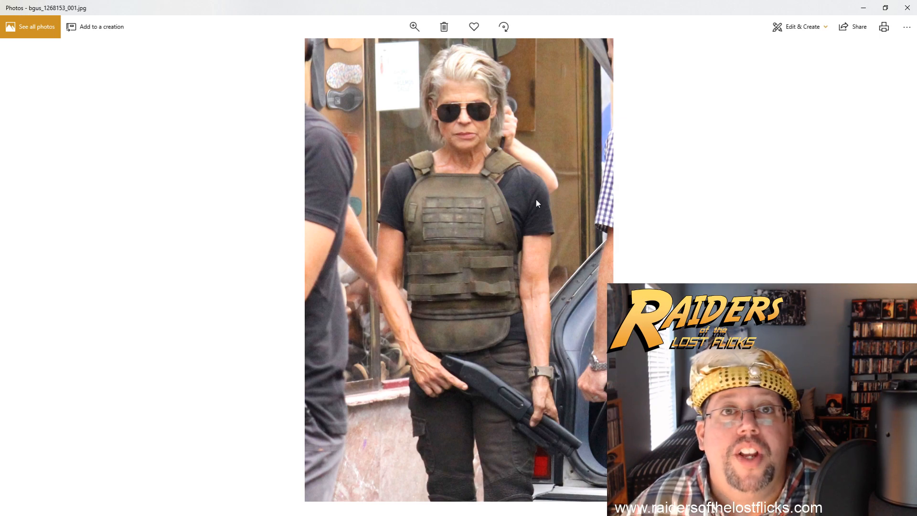
mouse_move(555, 195)
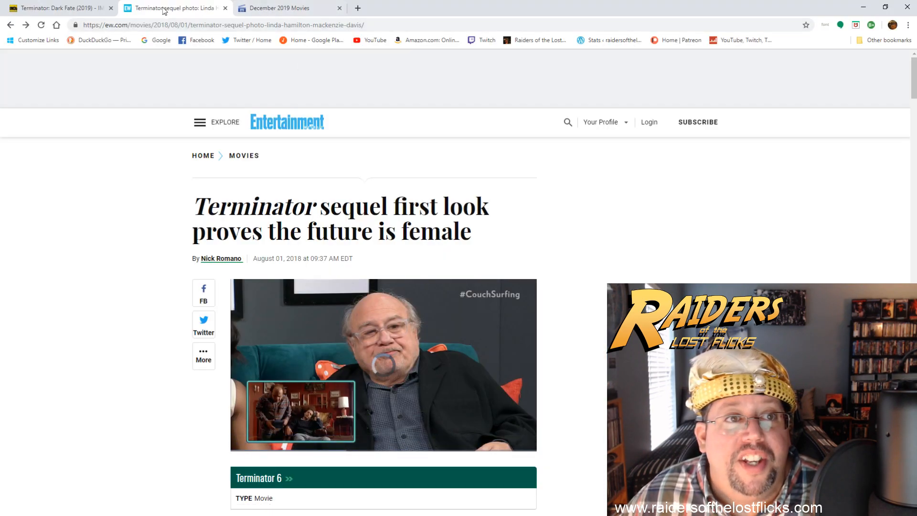
- Return to the December 2019 releases page and go to the November 2019 list
left_click(286, 8)
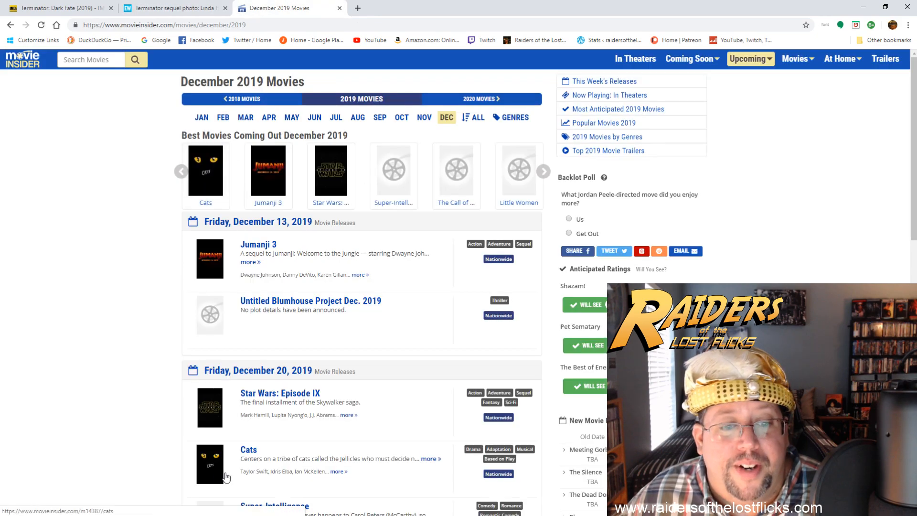
scroll("down", 3)
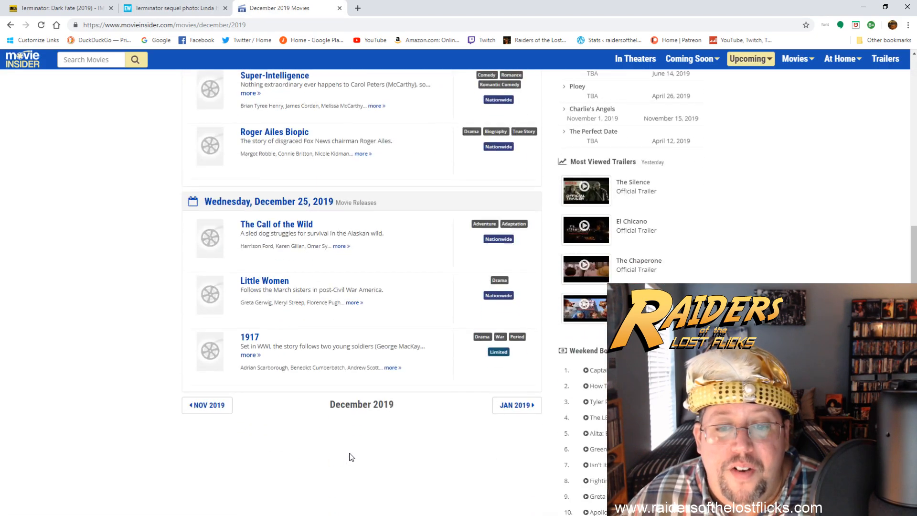
left_click(206, 405)
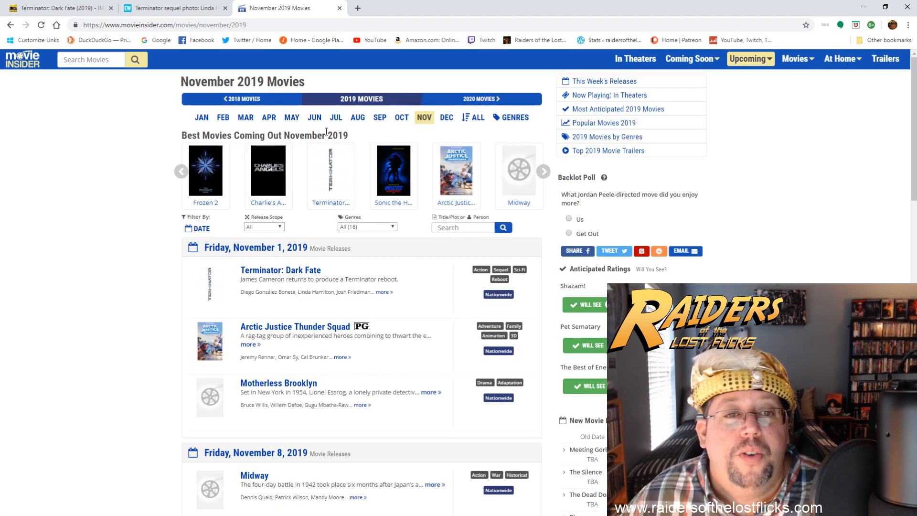
mouse_move(254, 189)
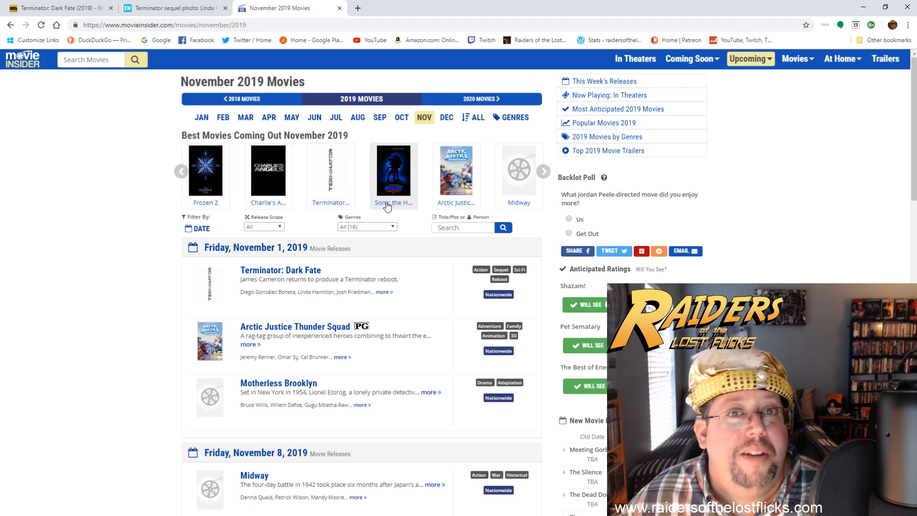
mouse_move(316, 213)
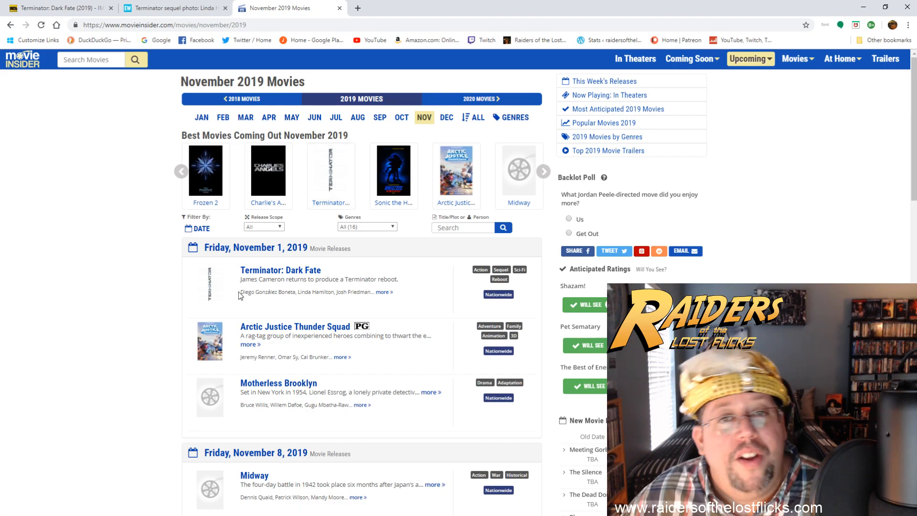
mouse_move(273, 320)
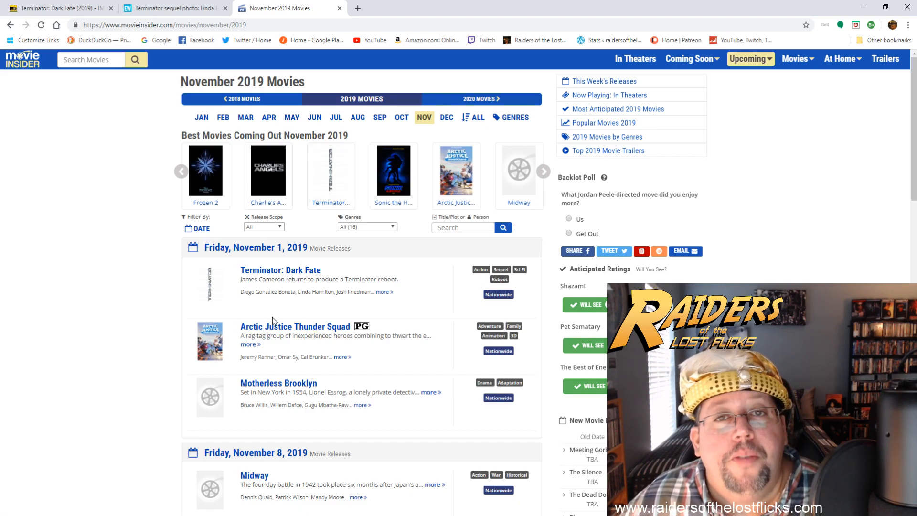
mouse_move(358, 149)
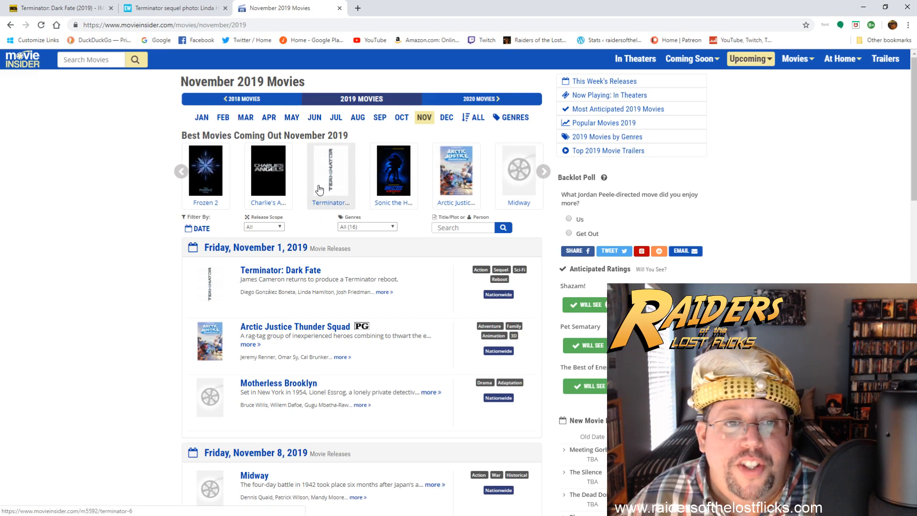
mouse_move(342, 290)
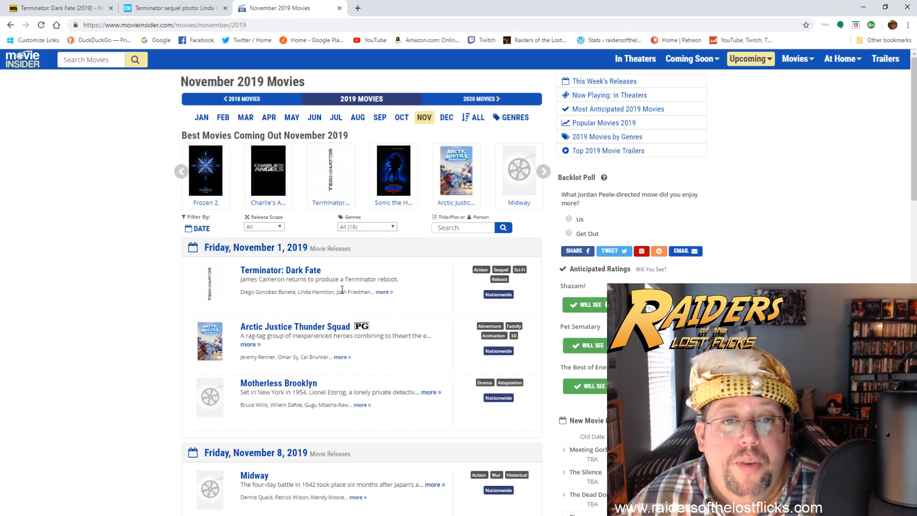
mouse_move(403, 299)
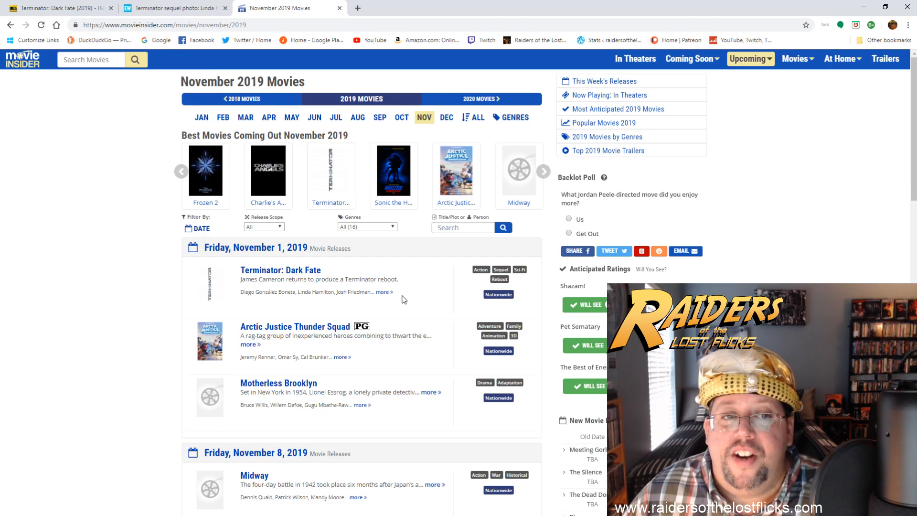
scroll("down", 3)
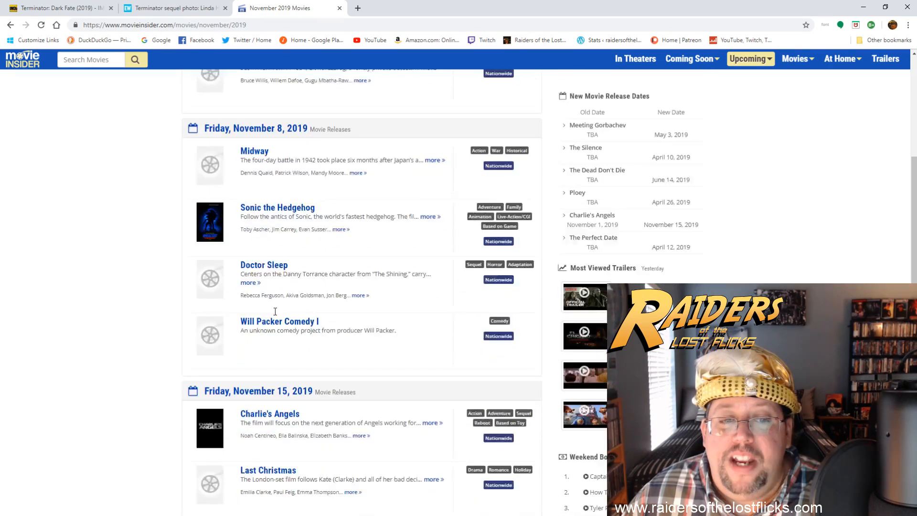
scroll("down", 3)
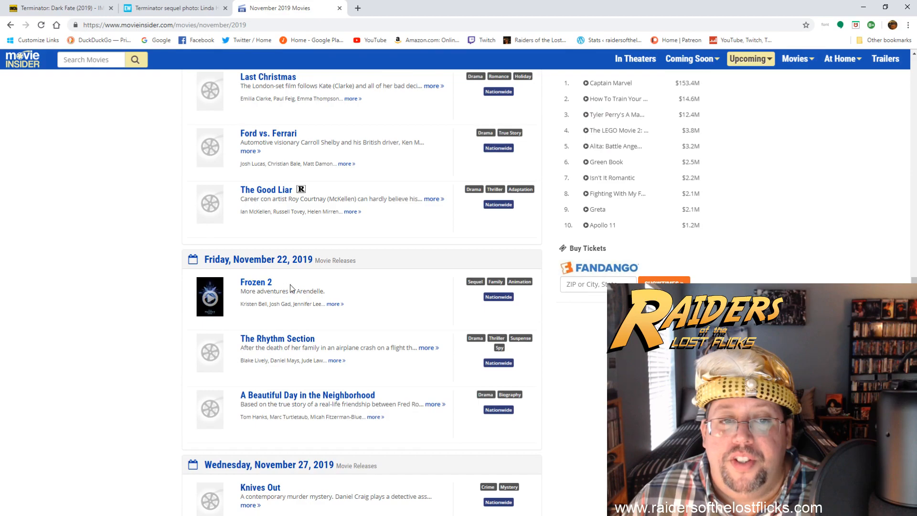
scroll("up", 3)
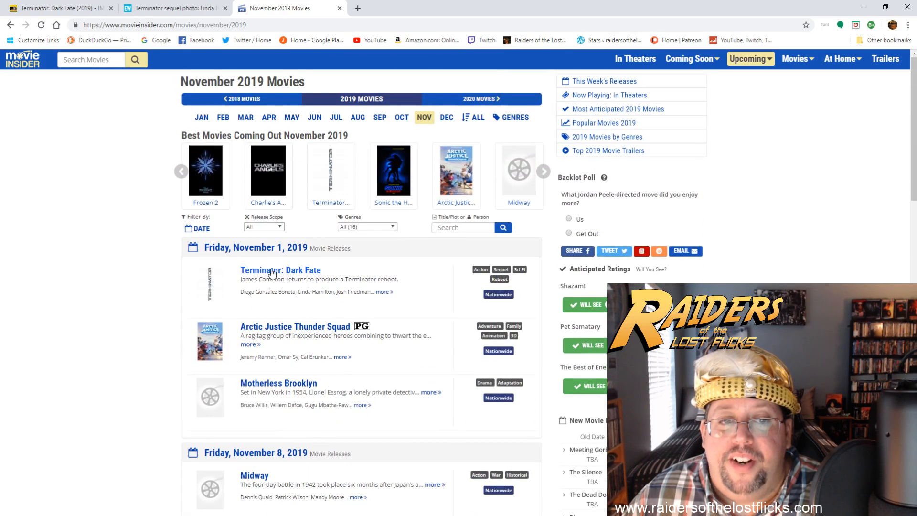
mouse_move(326, 302)
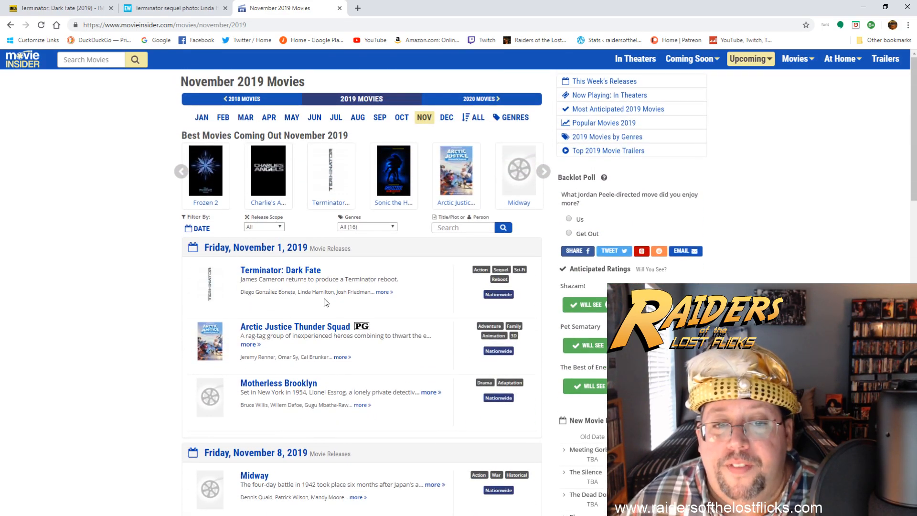
scroll("down", 3)
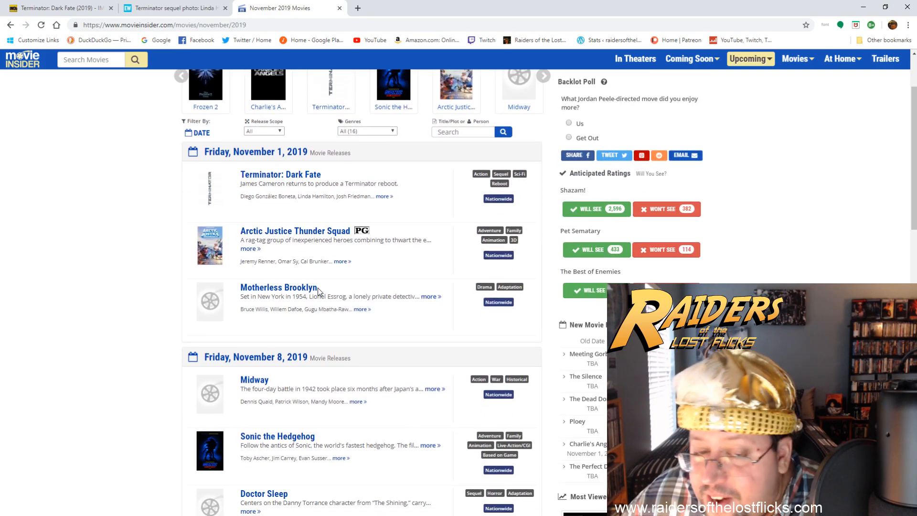
scroll("up", 3)
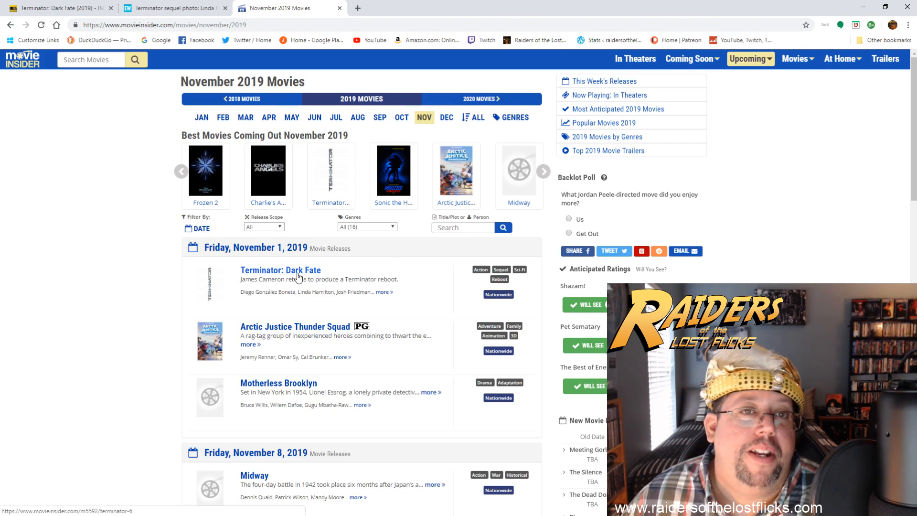
mouse_move(329, 266)
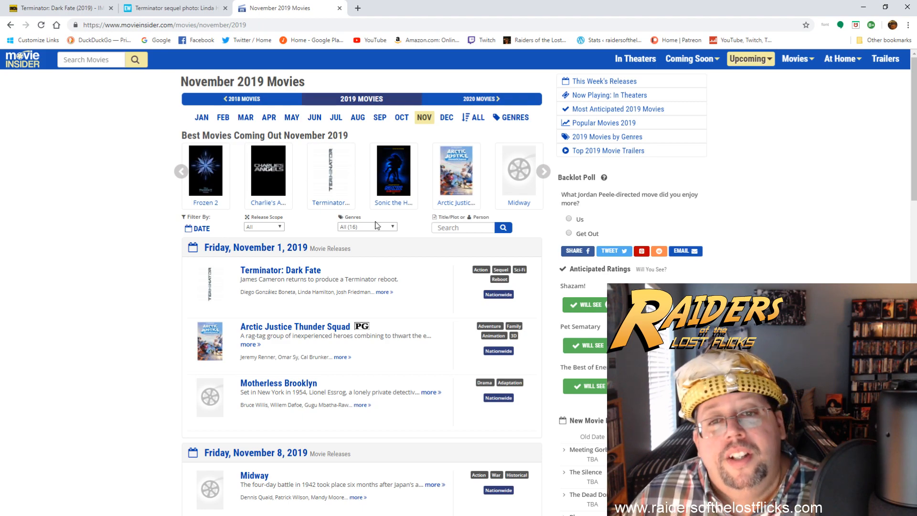
mouse_move(368, 237)
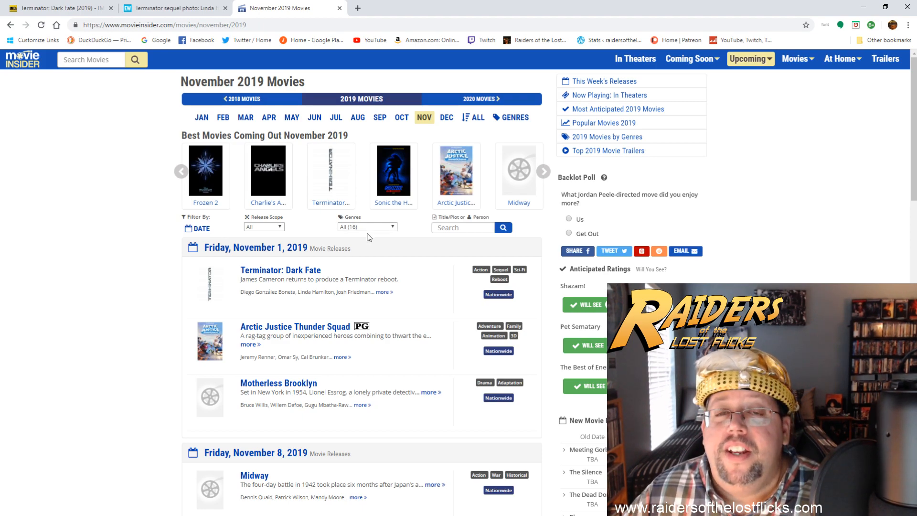